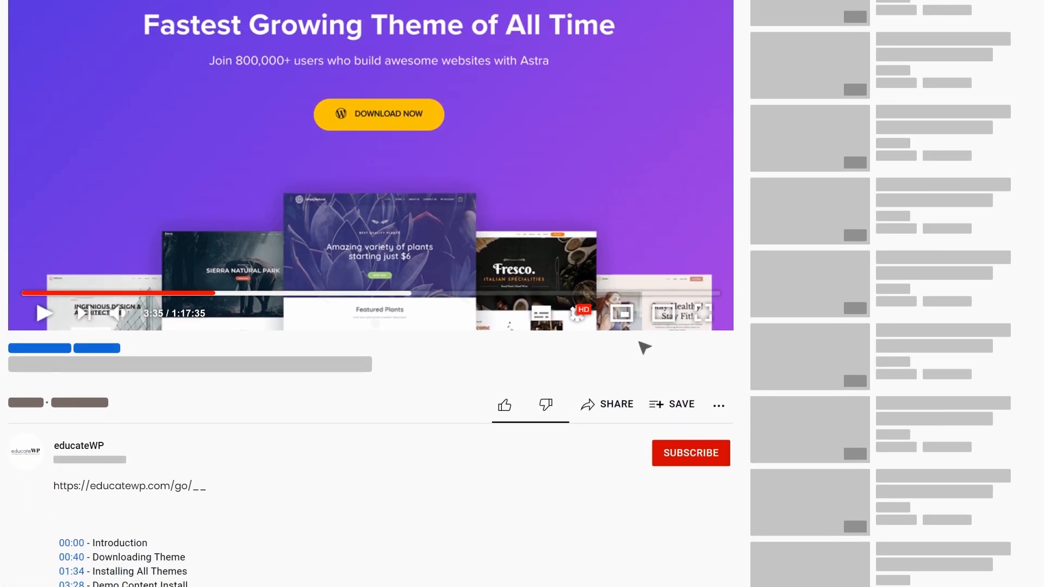
# Start the Elementor plugin download, review the Pro checkout, then return to the store homepage.
pyautogui.scroll(-3)
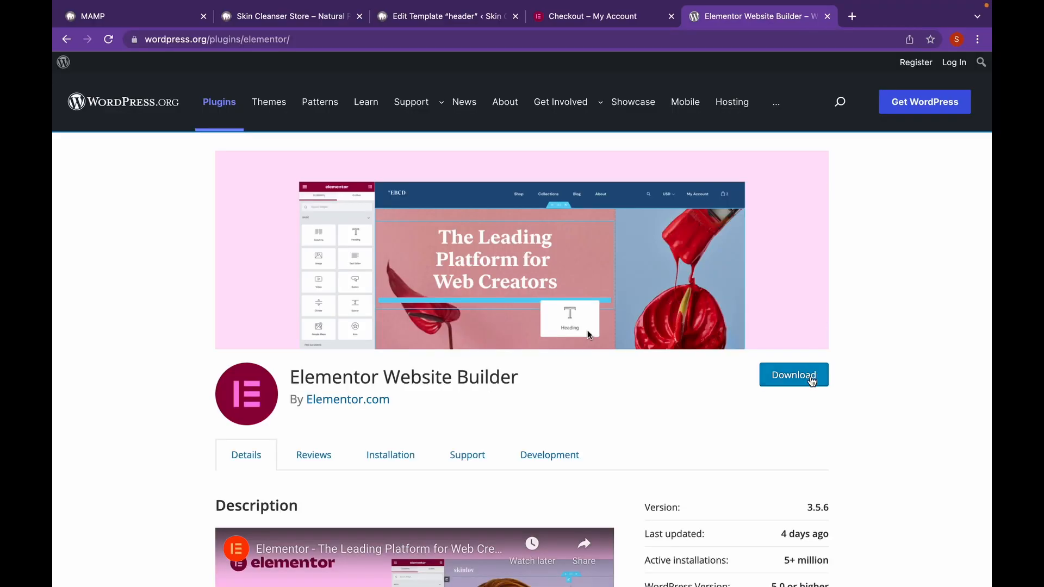
pyautogui.click(793, 375)
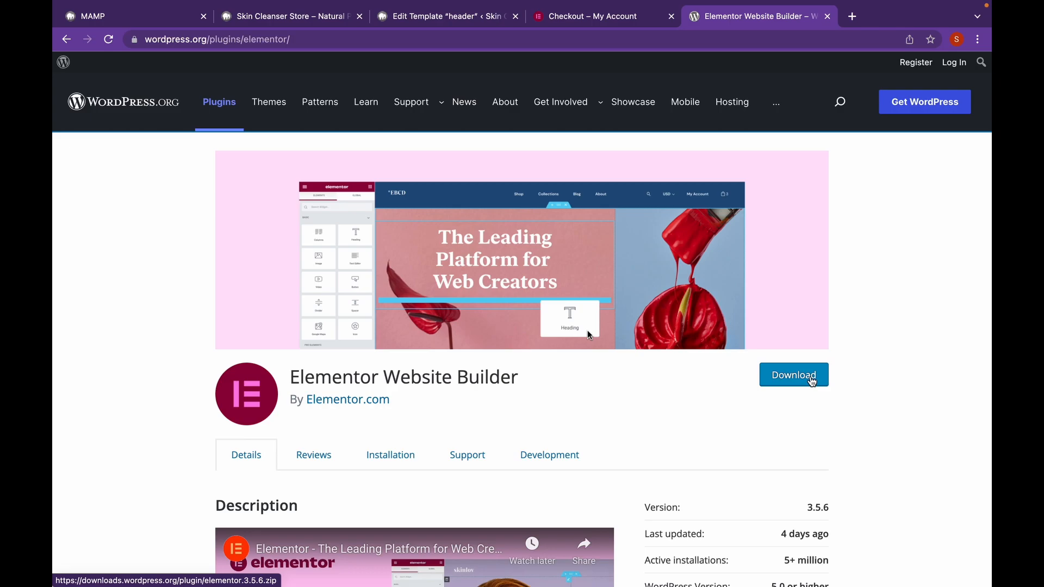
pyautogui.click(592, 16)
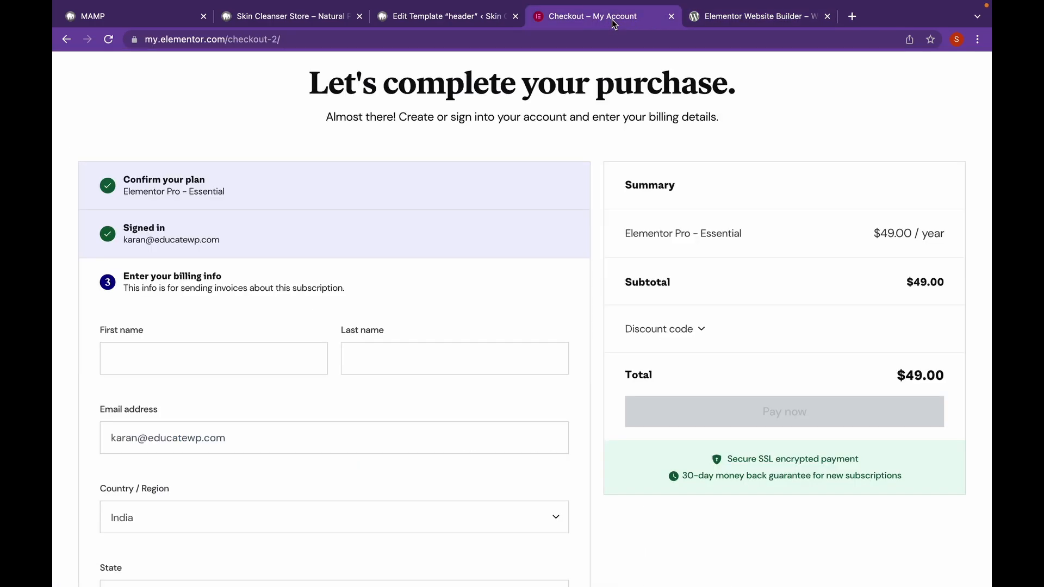
pyautogui.moveTo(636, 122)
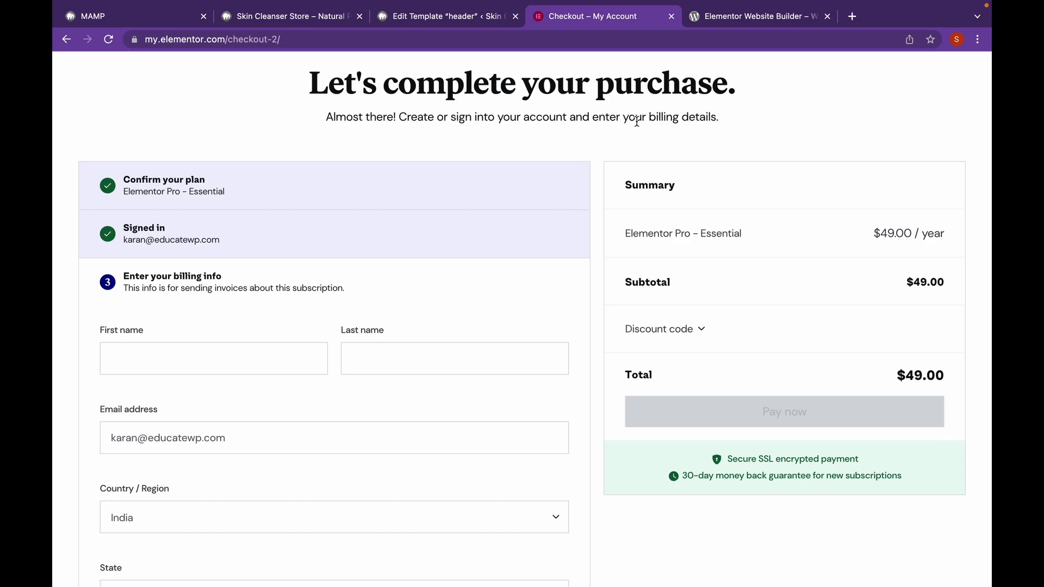
pyautogui.click(291, 16)
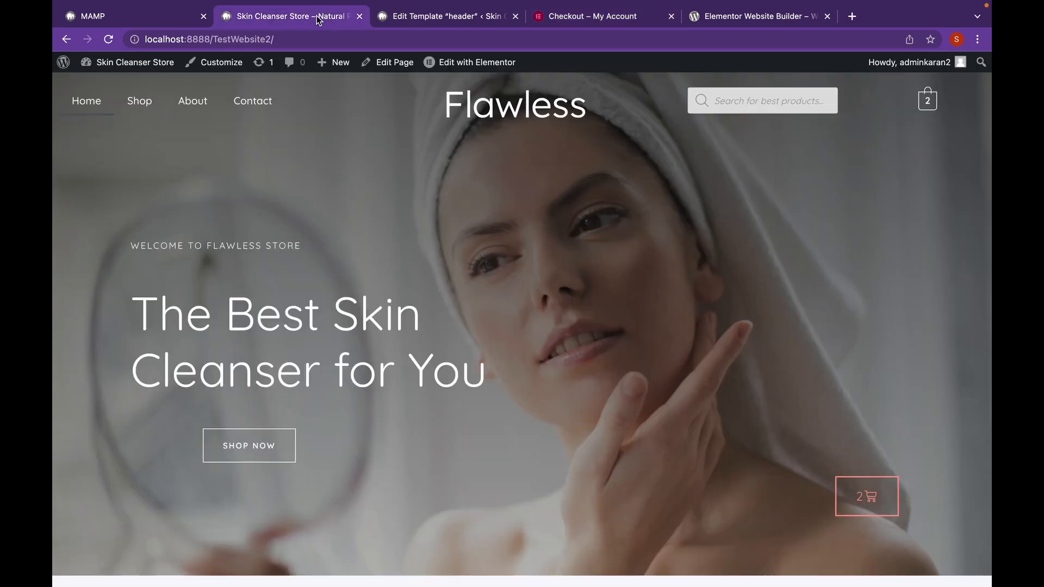
# Upload the elementor-pro zip via Plugins > Add New > Upload Plugin.
pyautogui.click(135, 62)
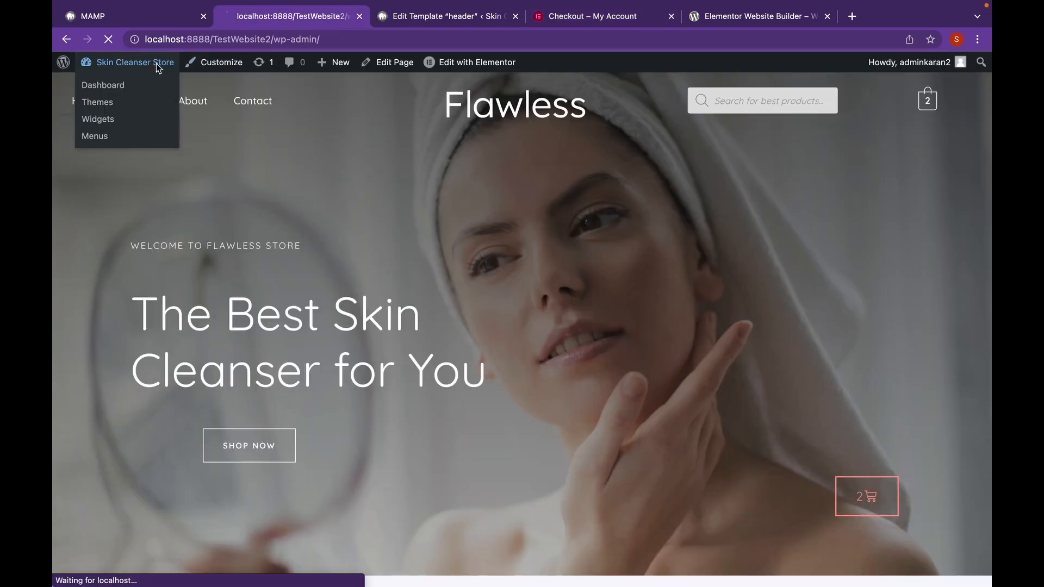
pyautogui.click(102, 85)
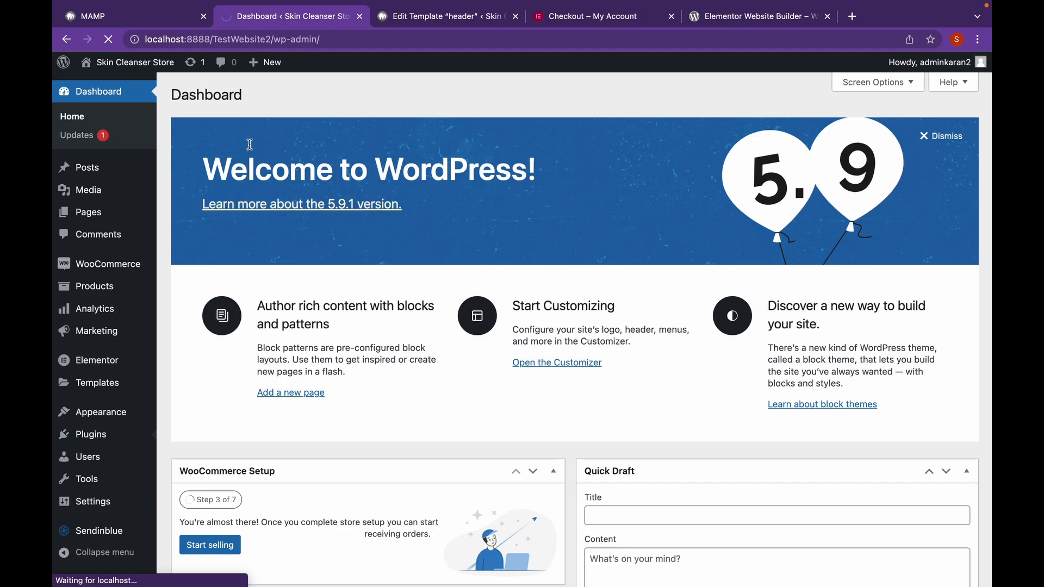
pyautogui.click(79, 430)
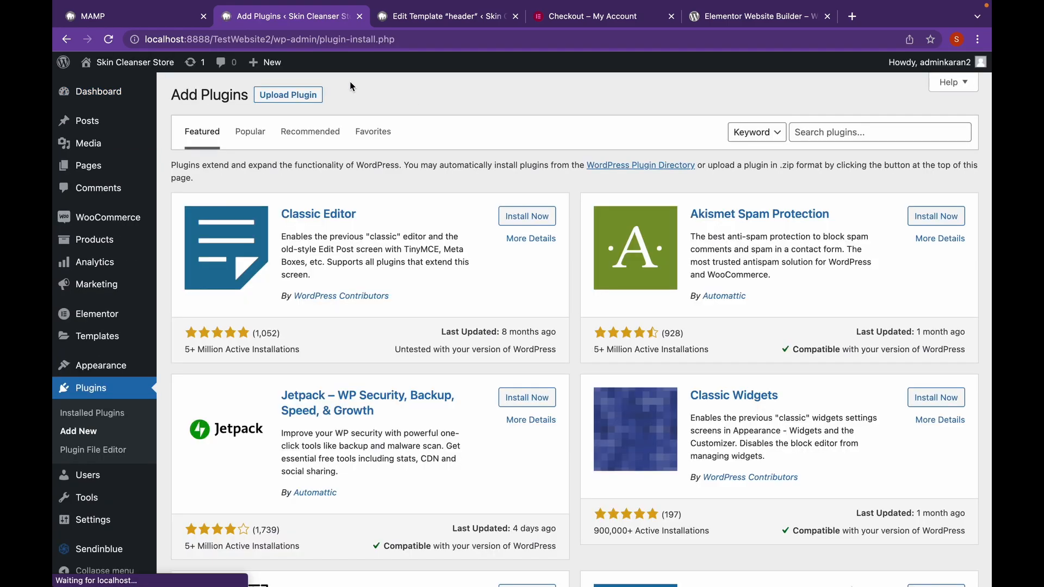
pyautogui.click(287, 94)
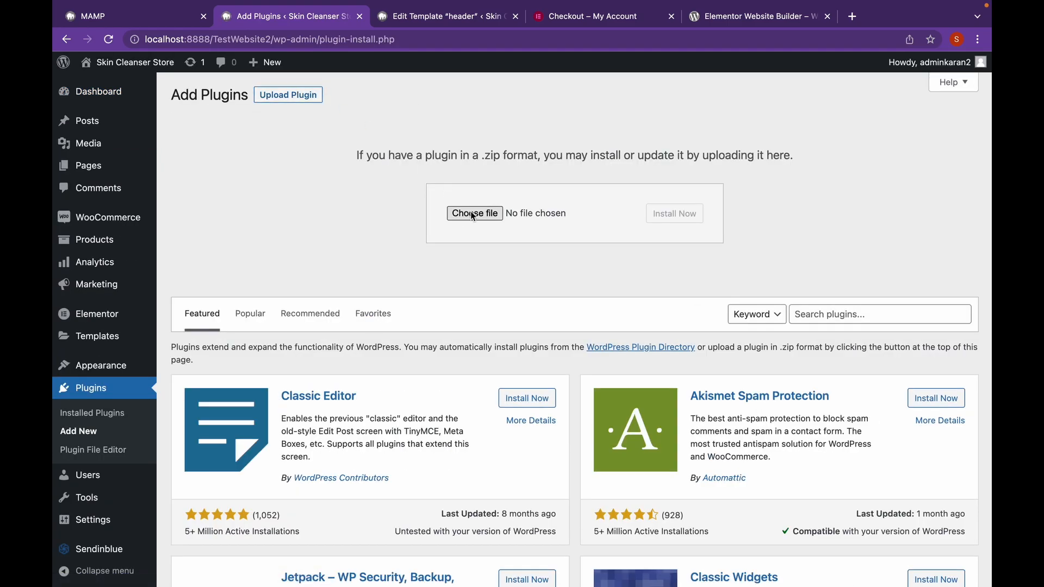
pyautogui.click(474, 213)
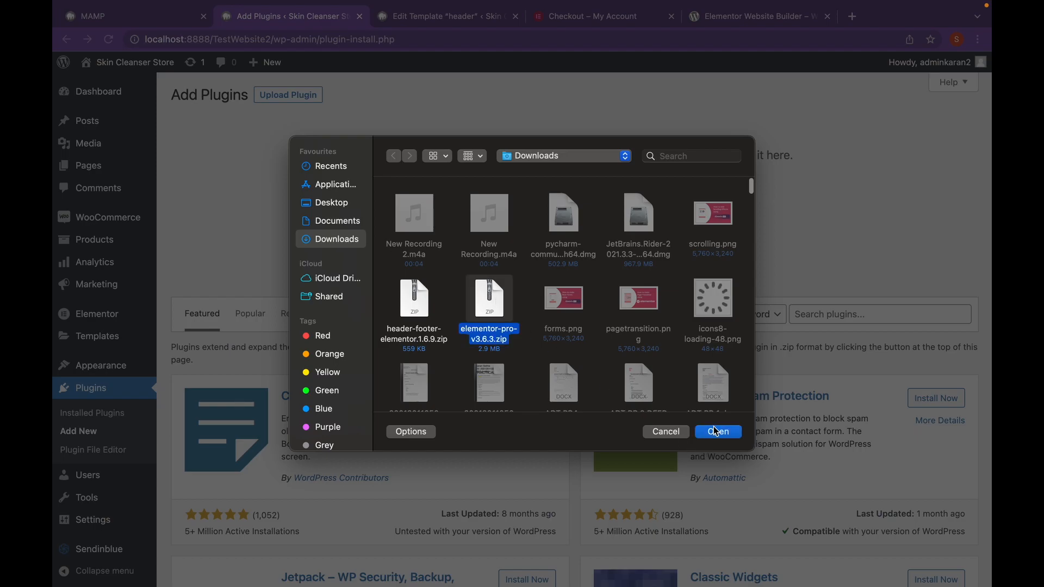
pyautogui.click(717, 431)
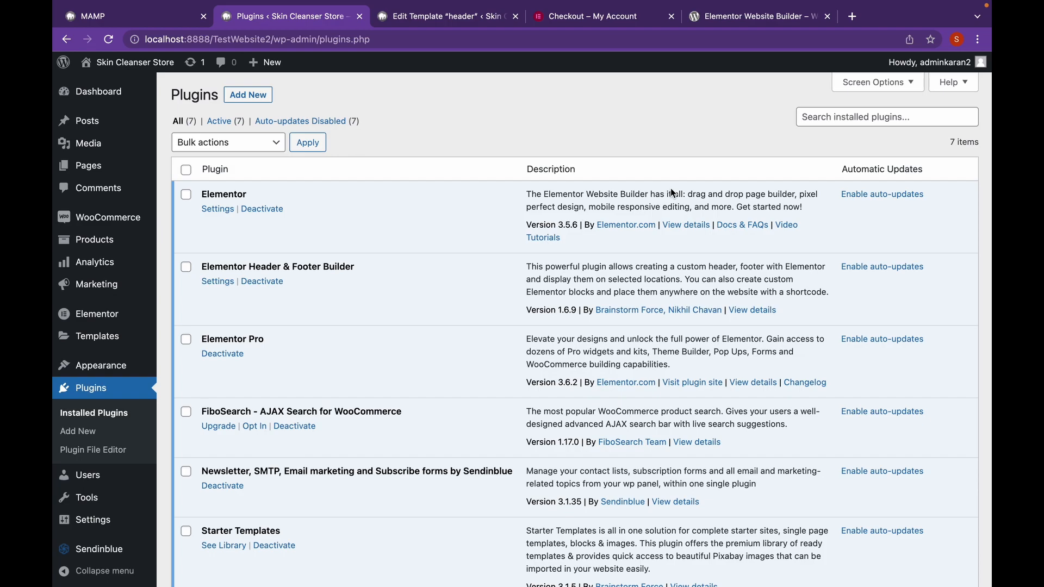
pyautogui.moveTo(582, 190)
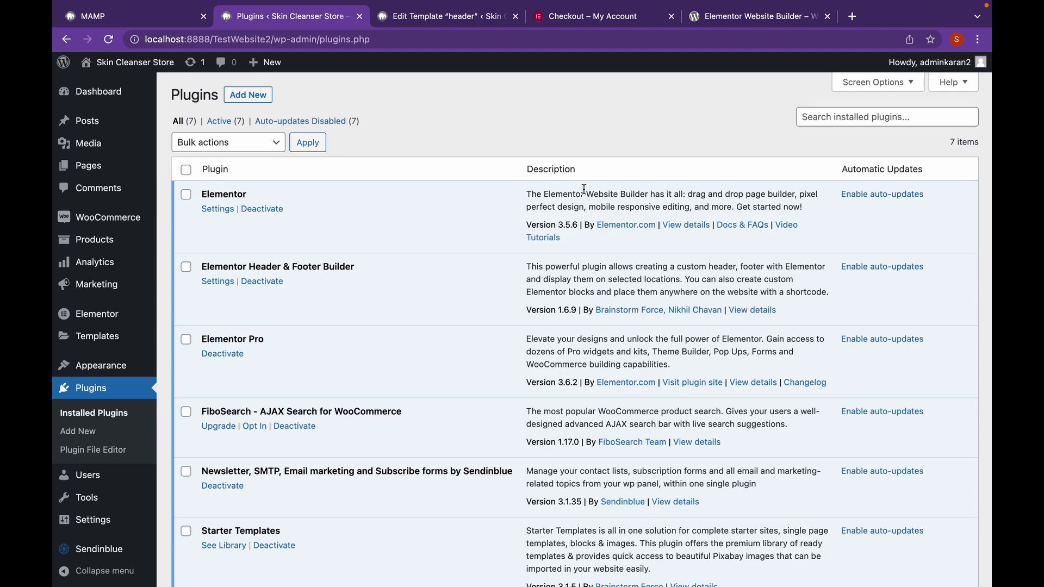
pyautogui.moveTo(447, 160)
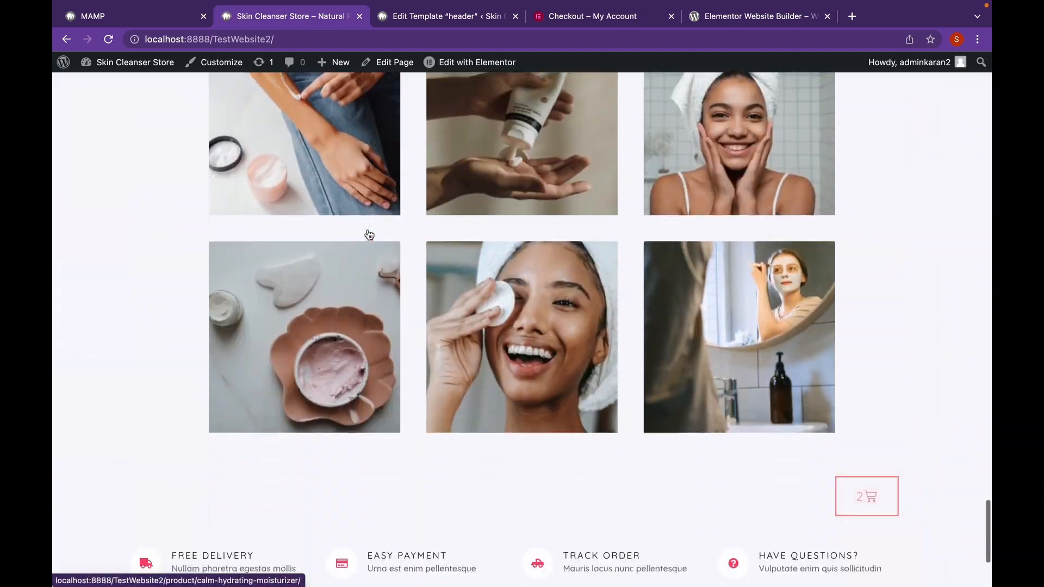
# Scroll the live Flawless homepage to view its skin-care photo gallery.
pyautogui.scroll(3)
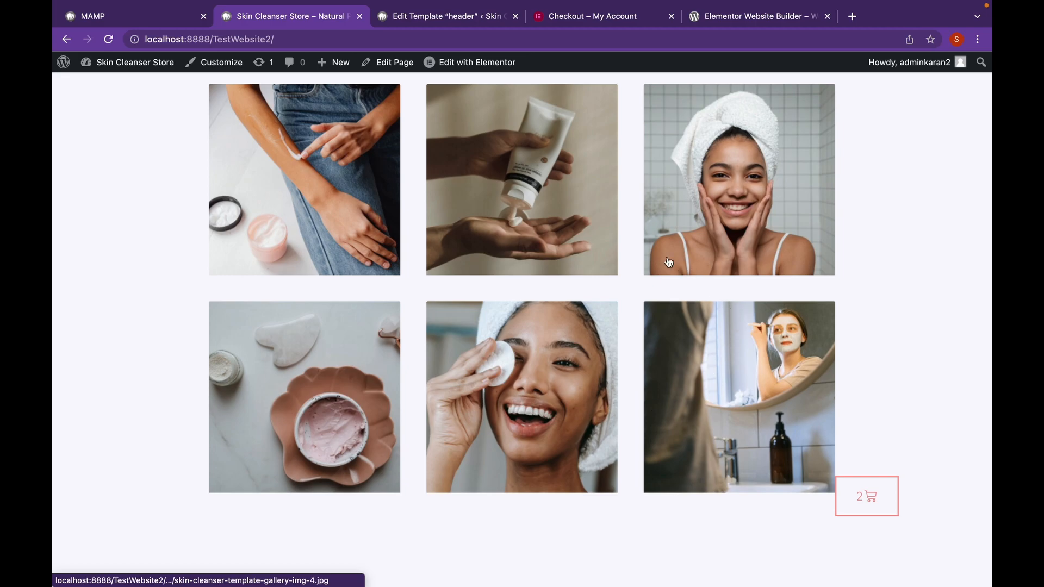
pyautogui.moveTo(847, 262)
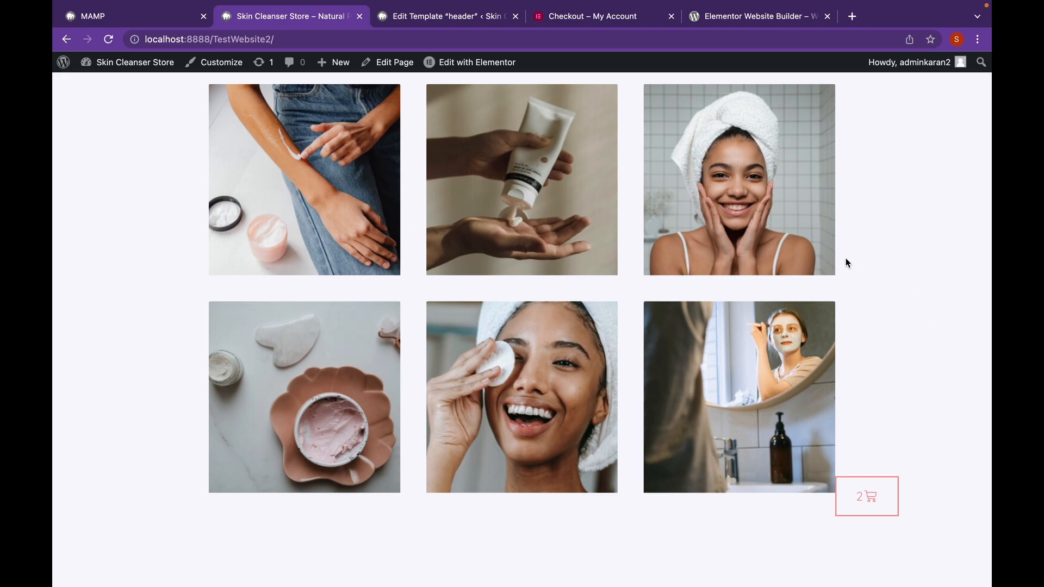
# Open the homepage in Elementor, remove the gallery section, close Navigator, and add a section.
pyautogui.click(477, 62)
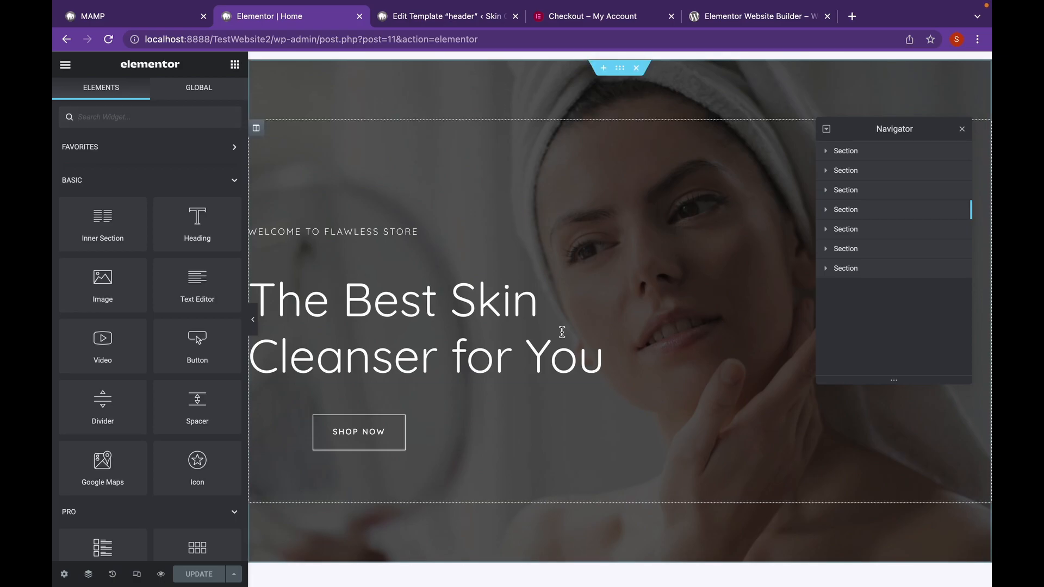
pyautogui.scroll(-3)
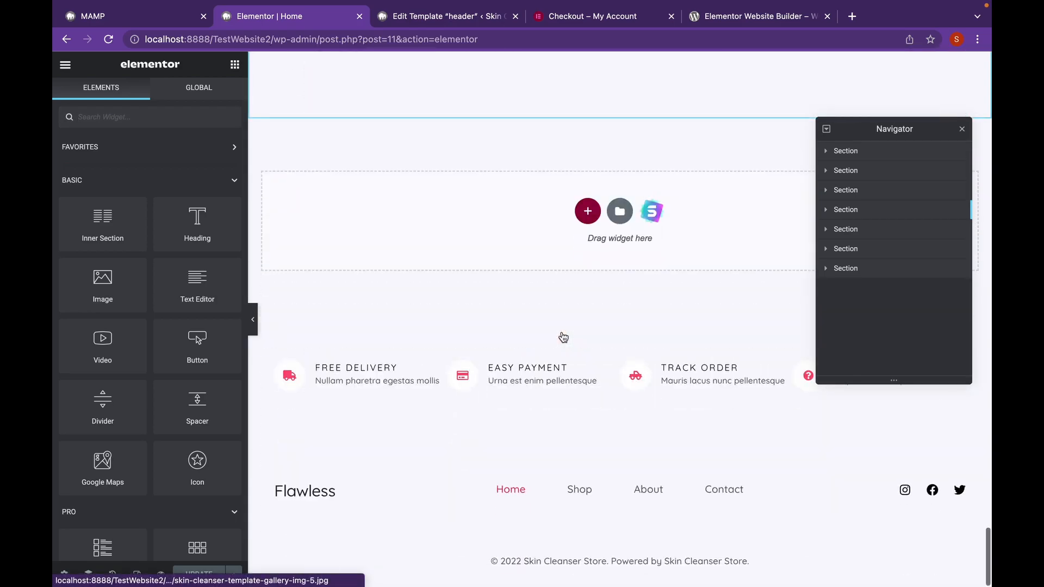
pyautogui.scroll(3)
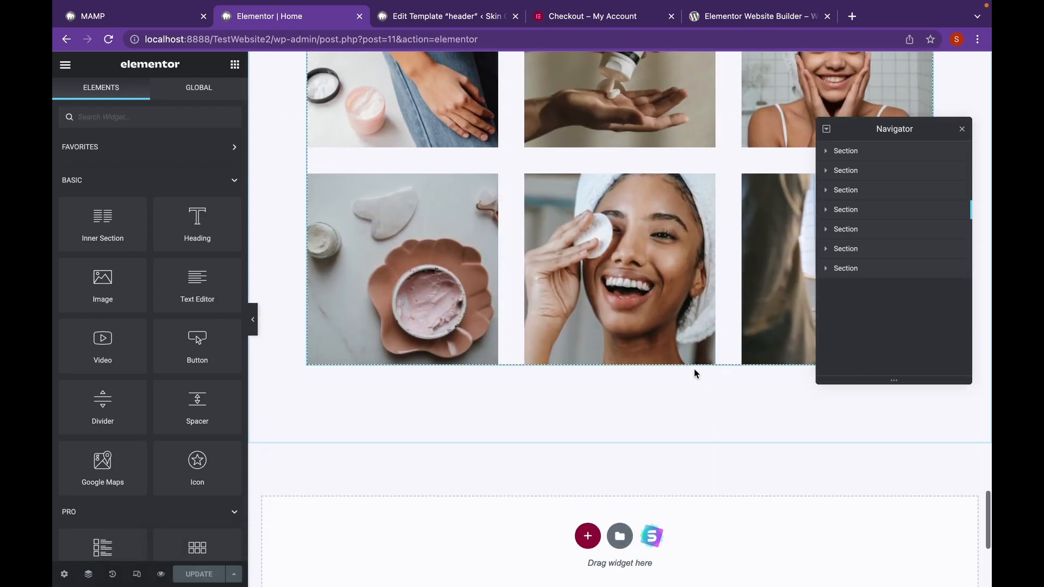
pyautogui.scroll(3)
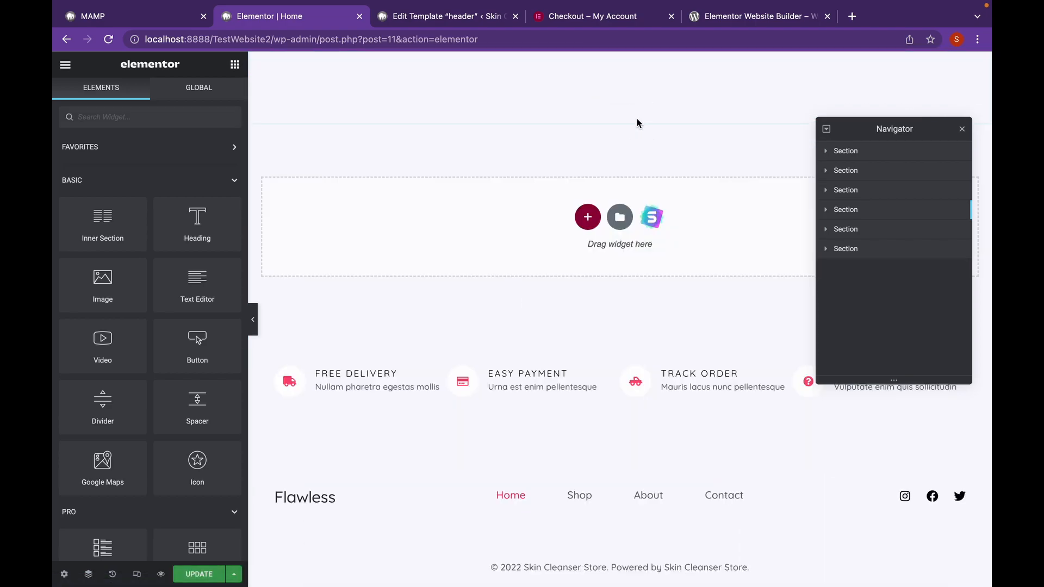
pyautogui.click(961, 128)
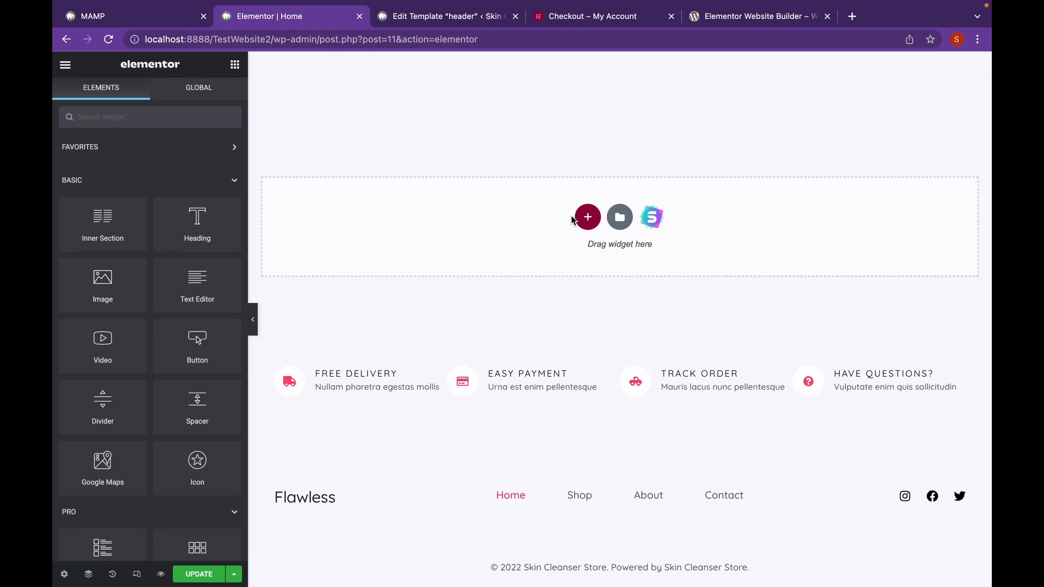
pyautogui.click(587, 217)
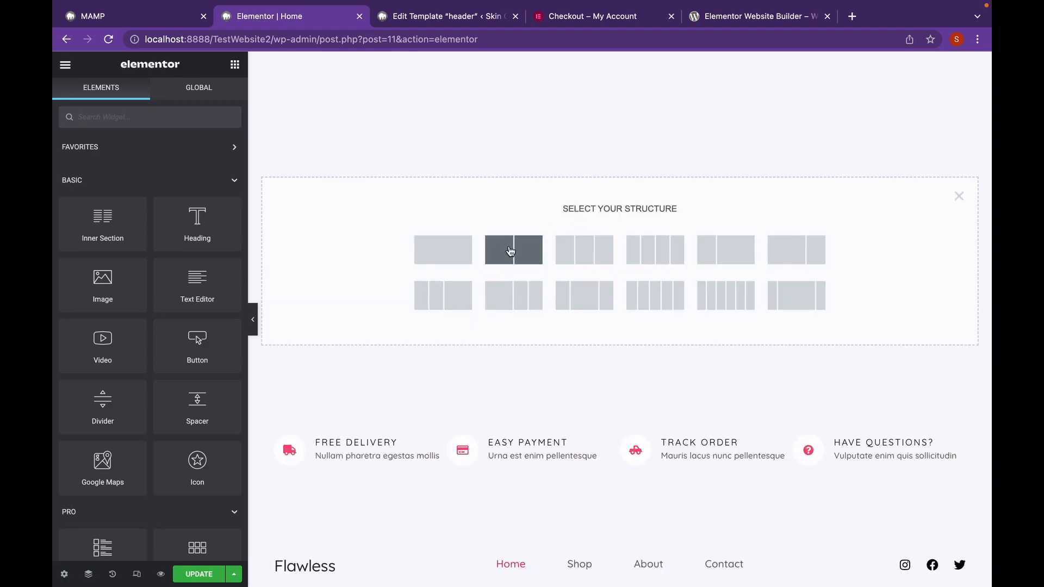
# Create a two-column section and drag the Image Carousel widget, found by searching 'car', into its left column.
pyautogui.click(513, 250)
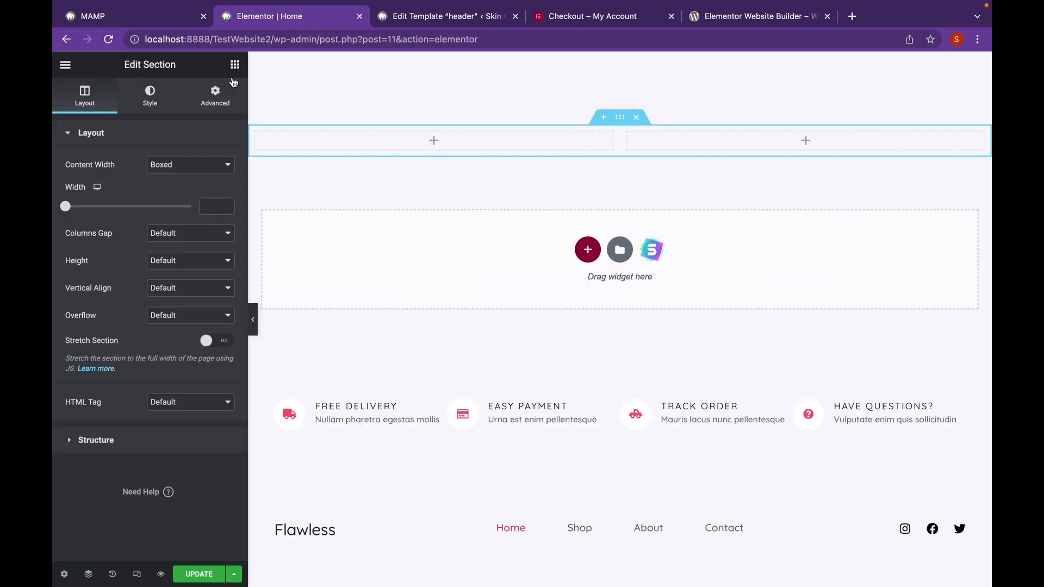
pyautogui.click(234, 64)
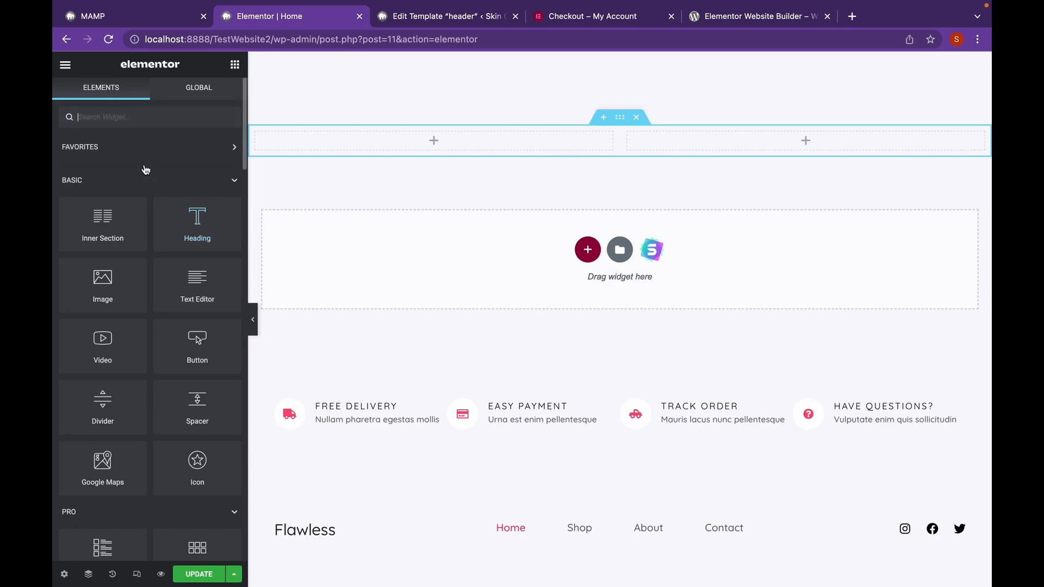
pyautogui.write('car')
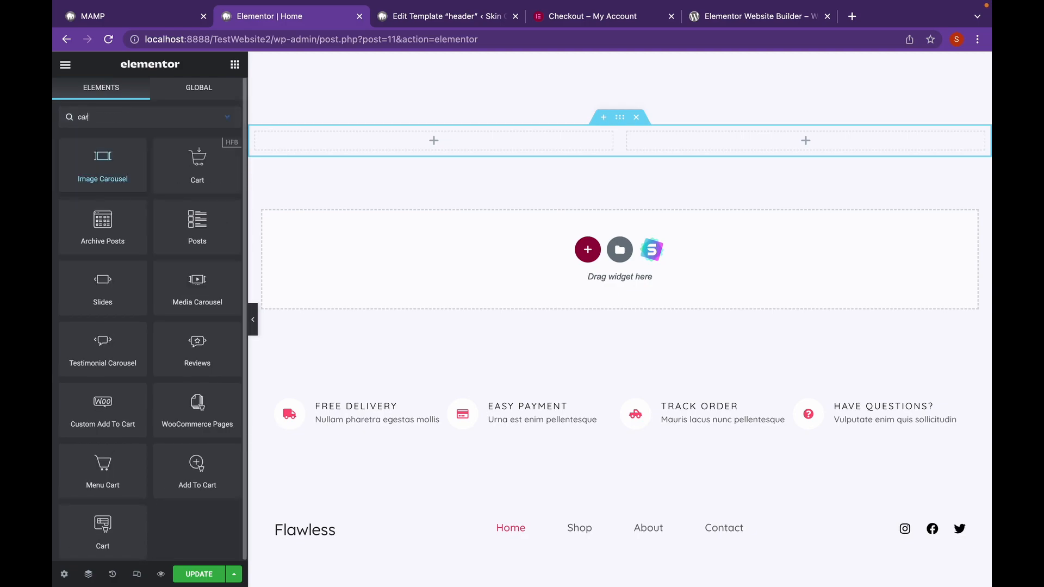
pyautogui.moveTo(102, 165); pyautogui.dragTo(237, 135)
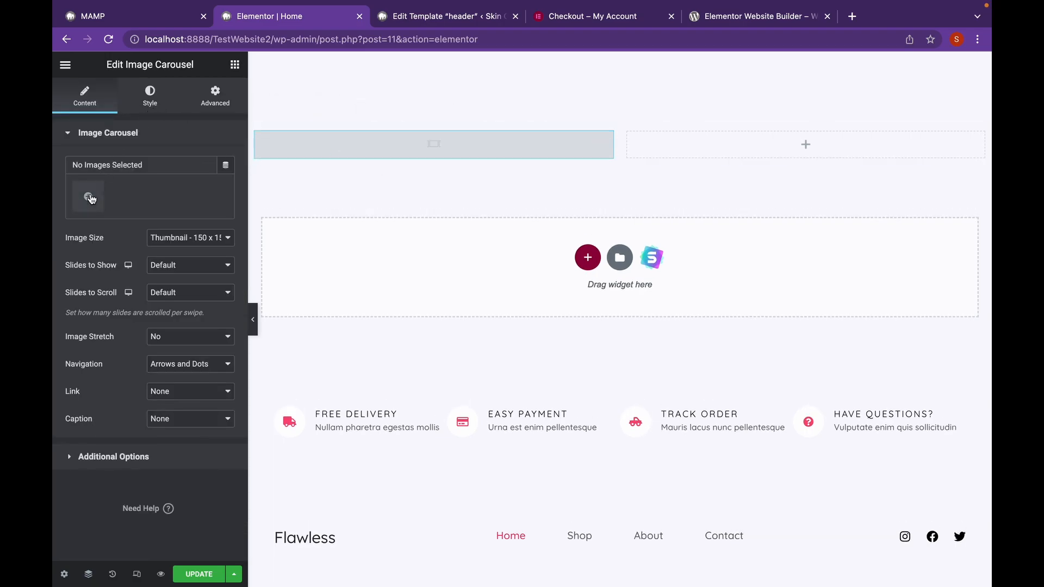
# Select seven skin-care photos in the Media Library and insert them as the carousel's gallery.
pyautogui.click(88, 198)
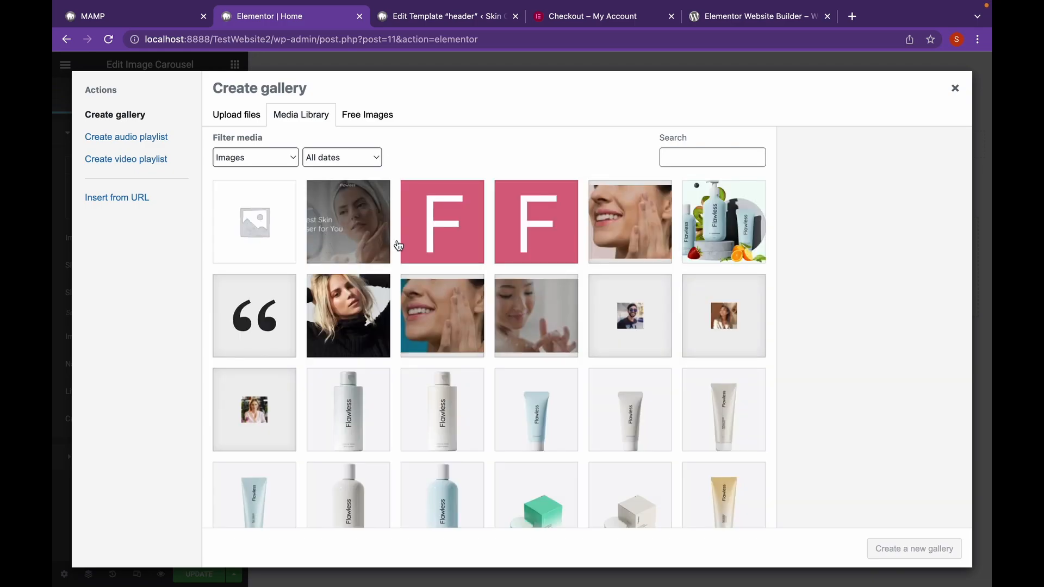
pyautogui.scroll(-3)
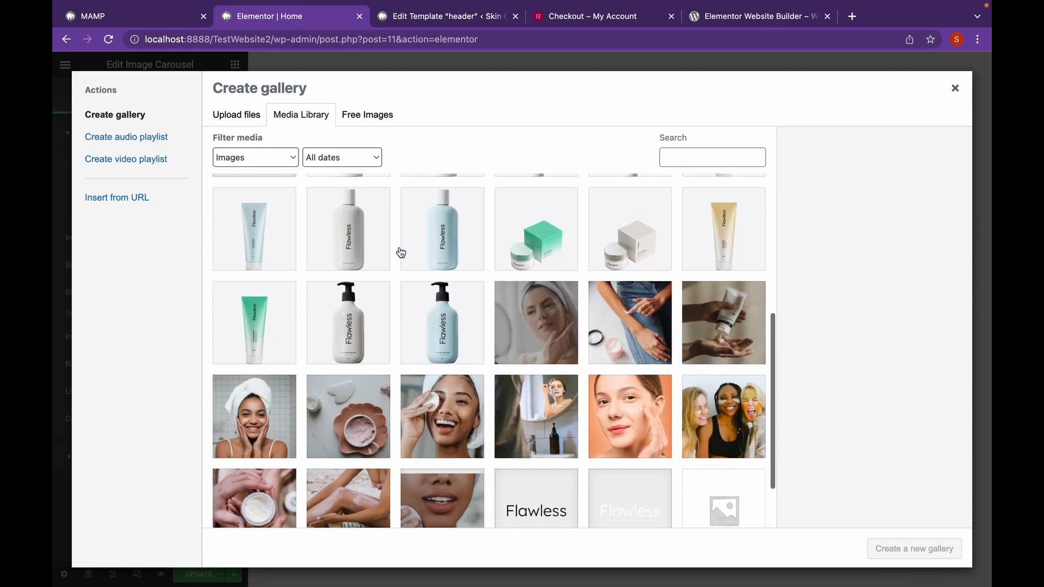
pyautogui.scroll(-3)
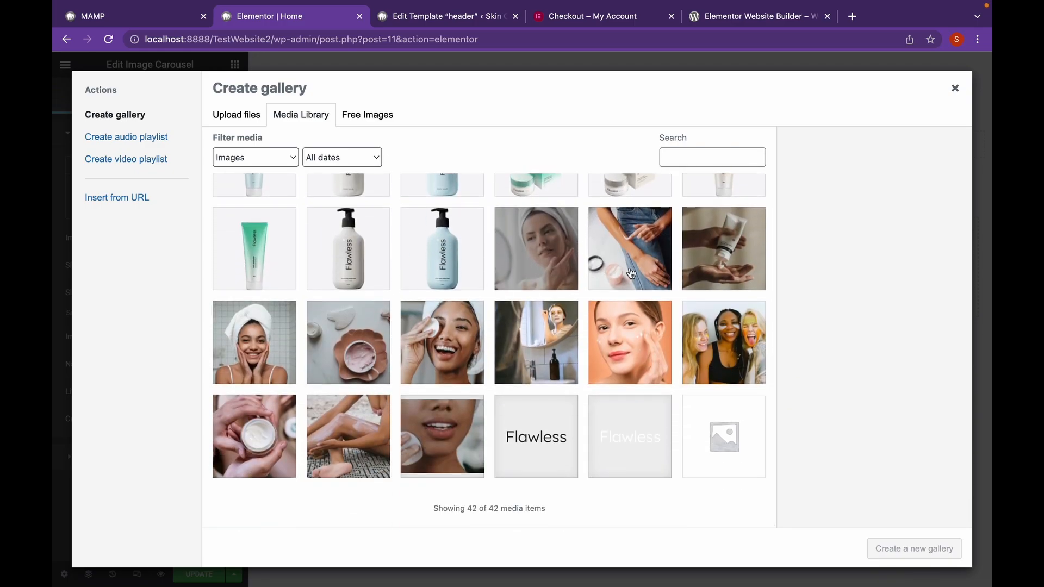
pyautogui.click(629, 248)
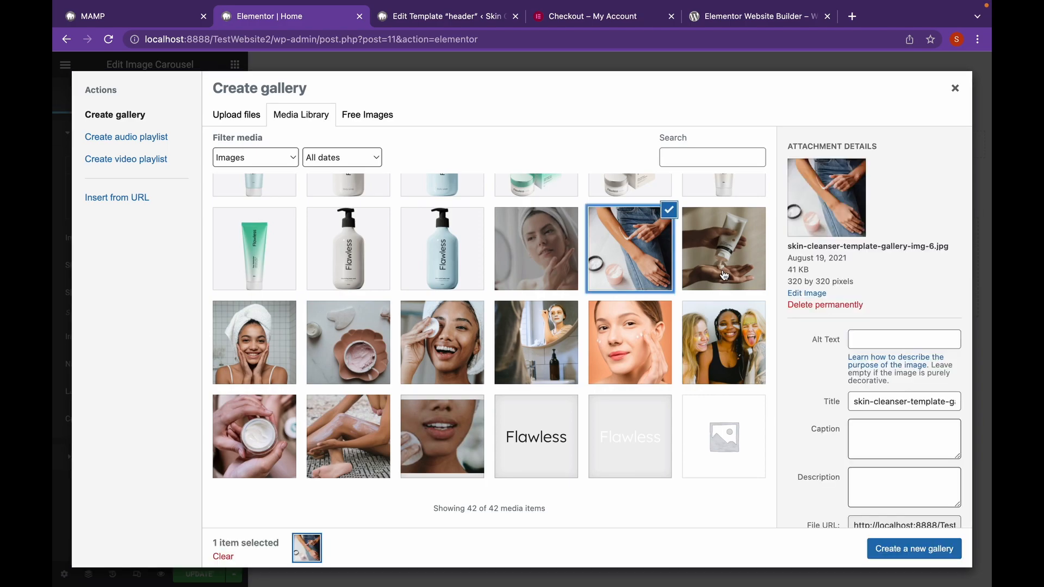
pyautogui.click(723, 249)
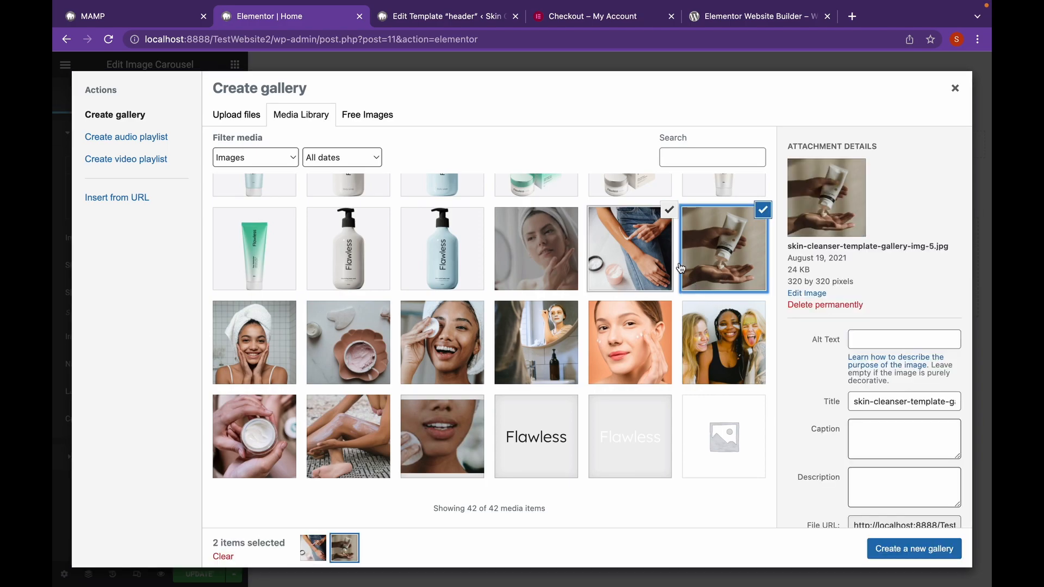
pyautogui.click(723, 342)
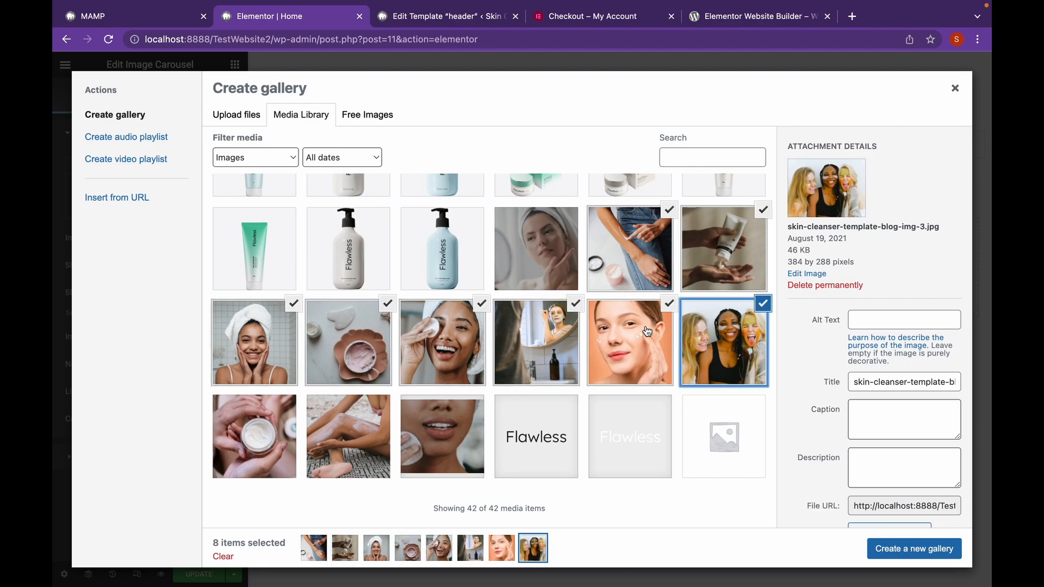
pyautogui.click(629, 342)
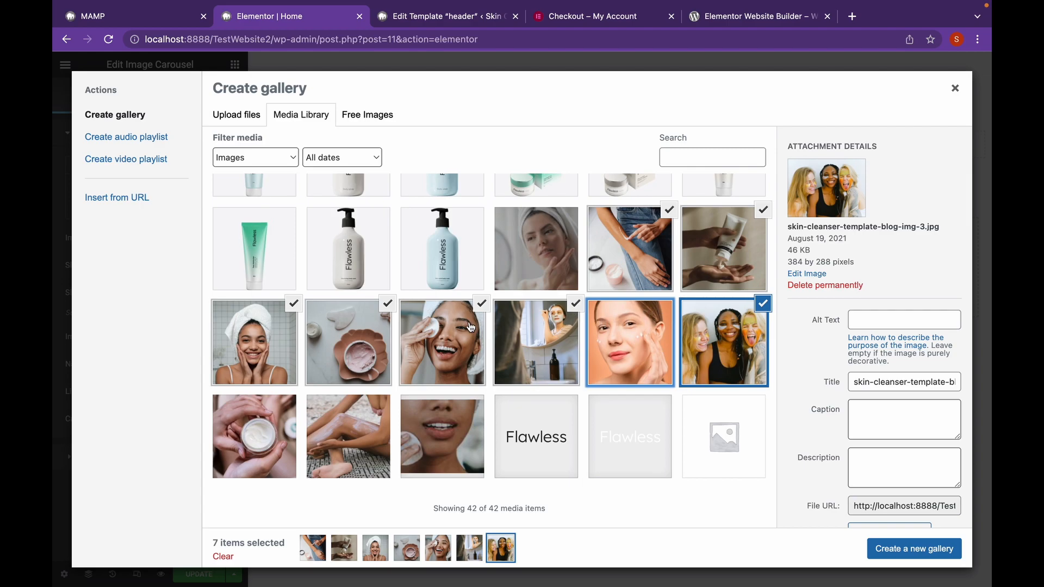
pyautogui.moveTo(398, 318)
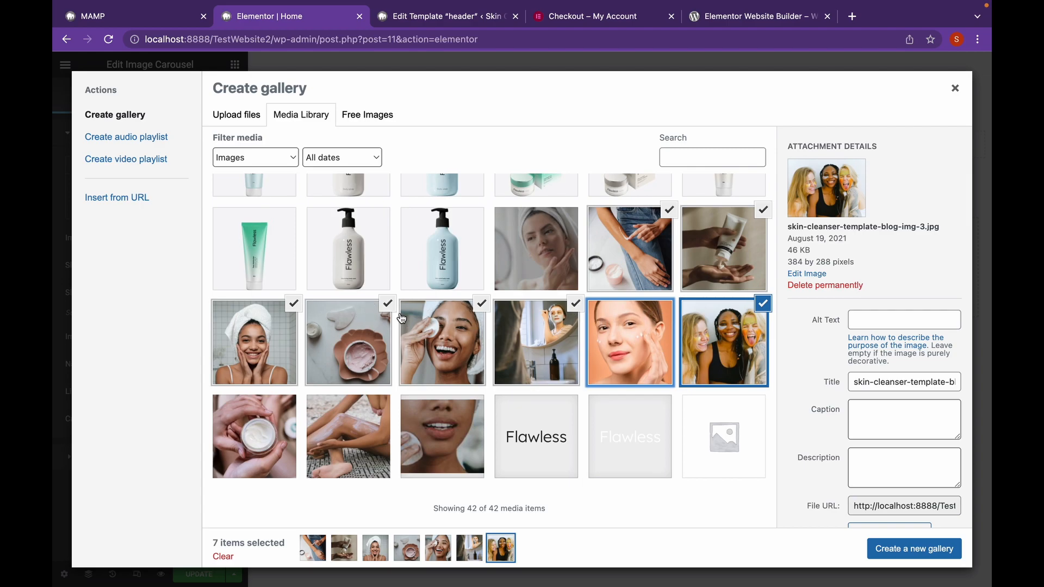
pyautogui.moveTo(742, 425)
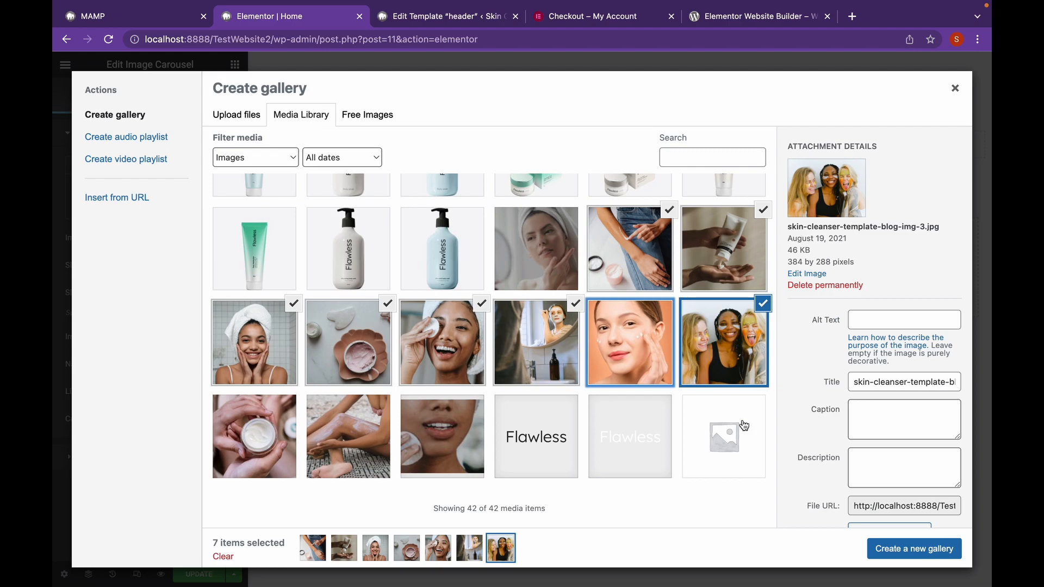
pyautogui.moveTo(265, 417)
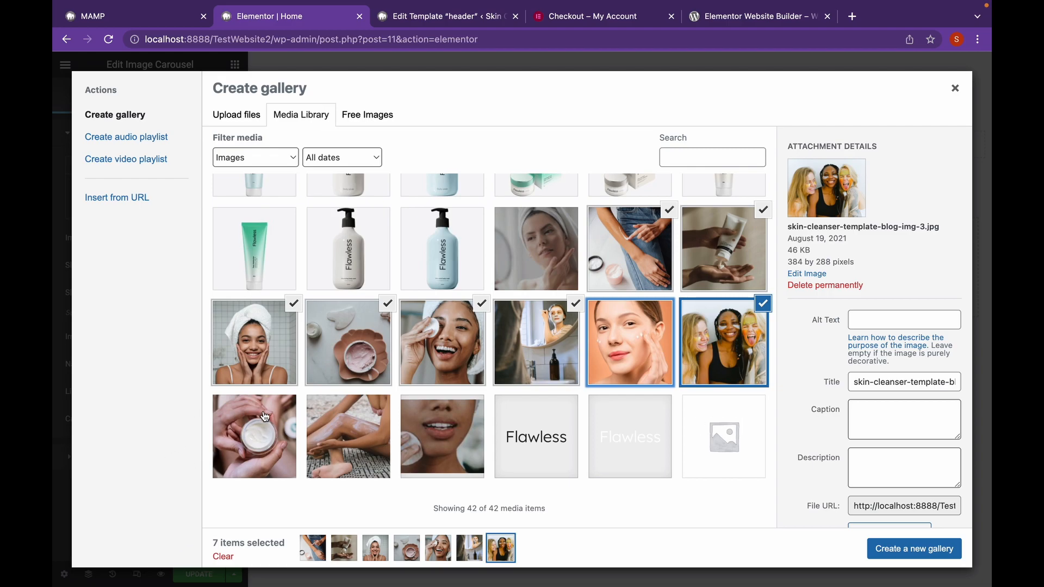
pyautogui.click(254, 436)
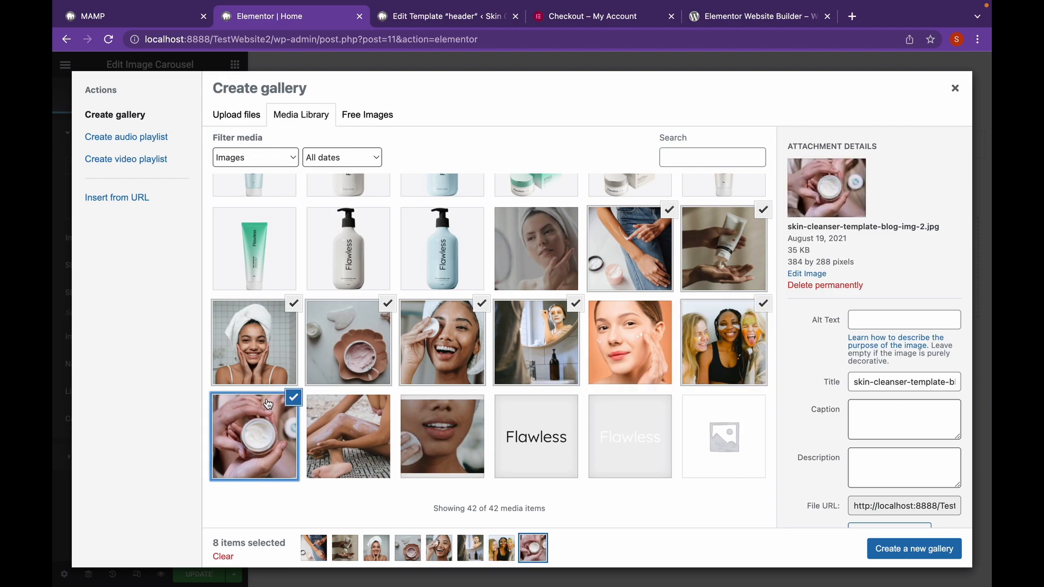
pyautogui.click(722, 342)
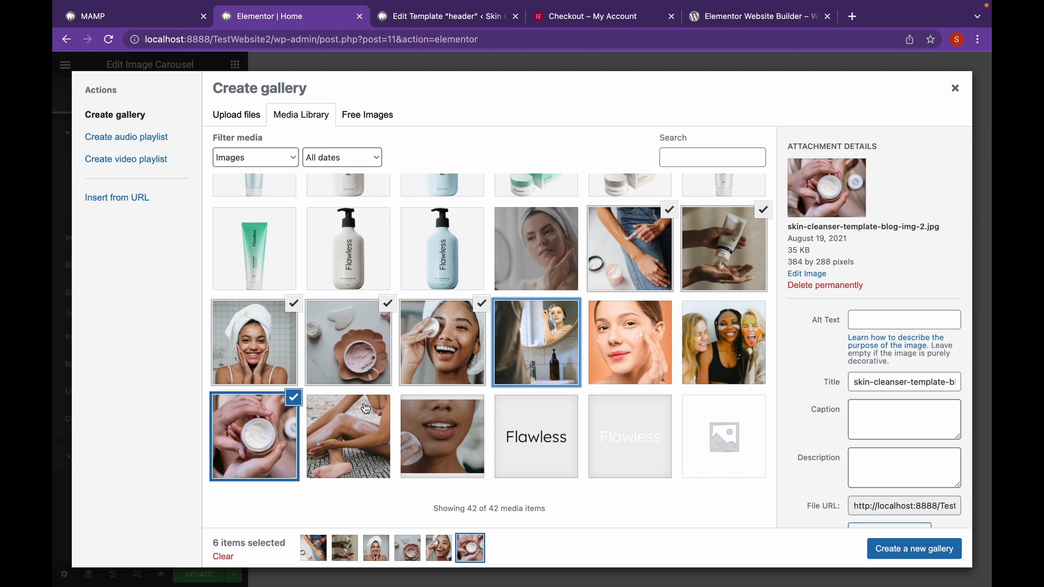
pyautogui.click(348, 436)
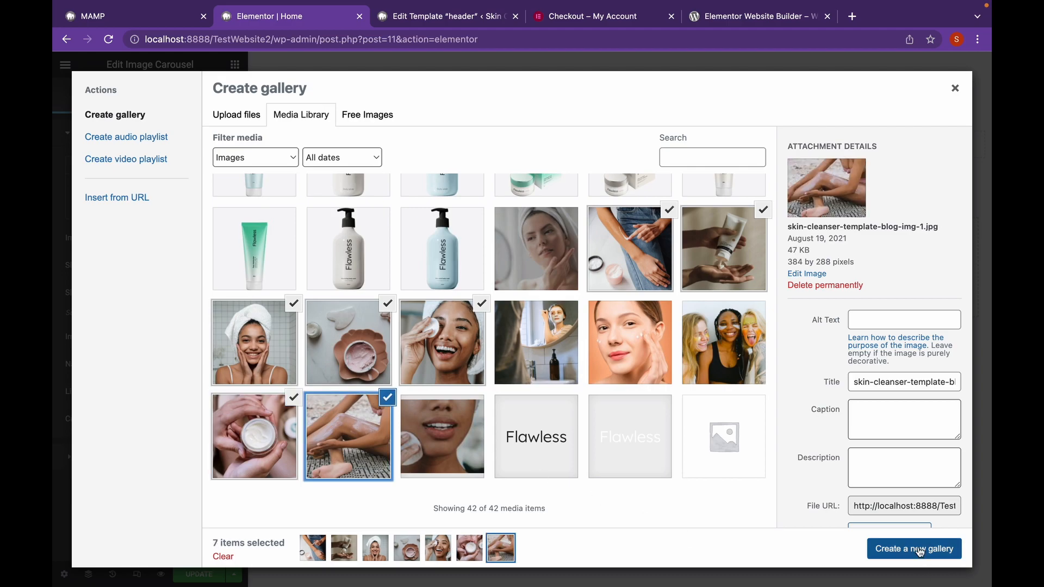
pyautogui.click(914, 548)
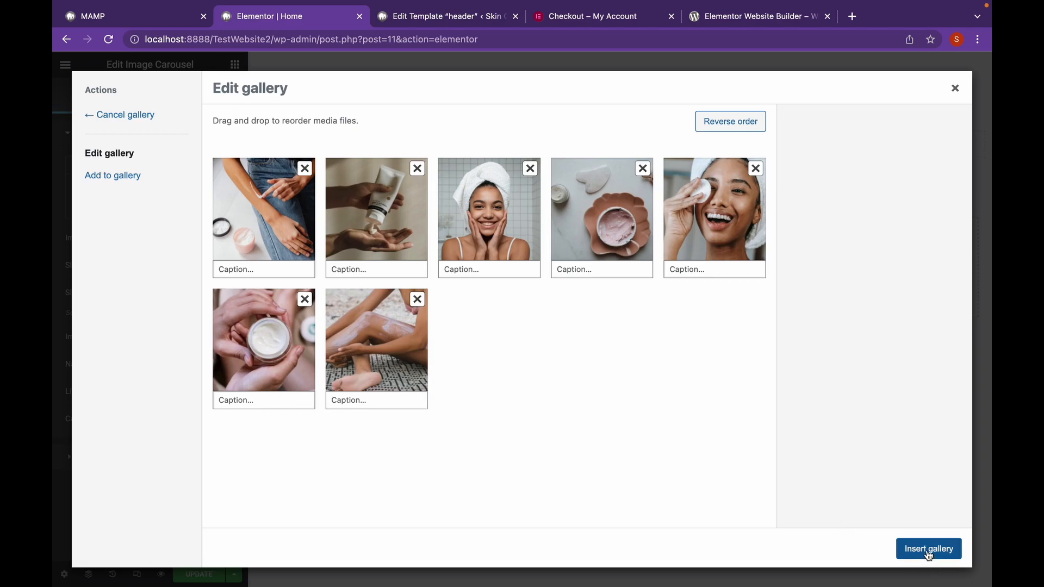
pyautogui.click(927, 548)
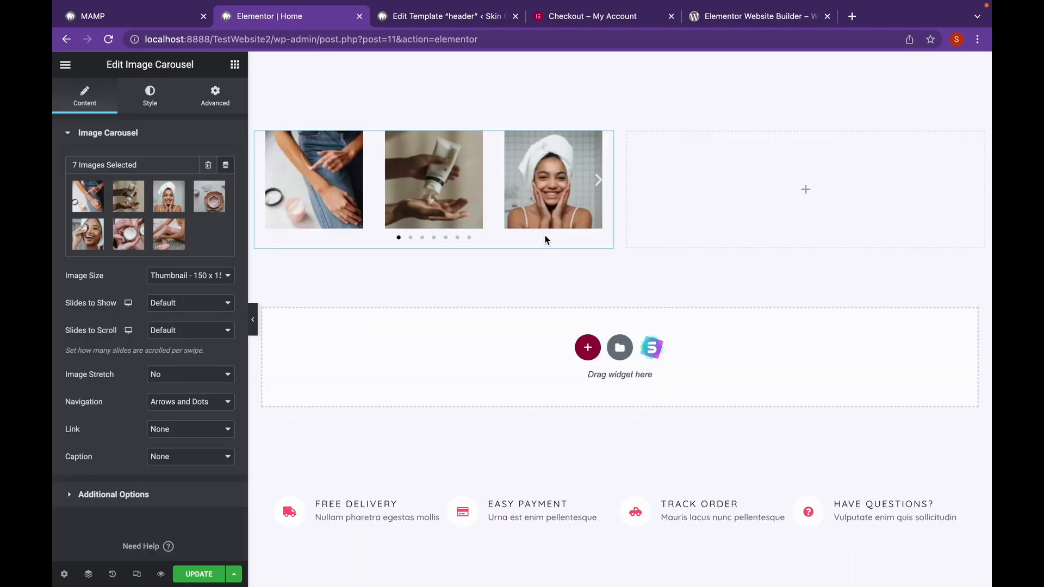
# Change the carousel Image Size from 2048 x 2048 to Large 1024 x 1024.
pyautogui.click(597, 180)
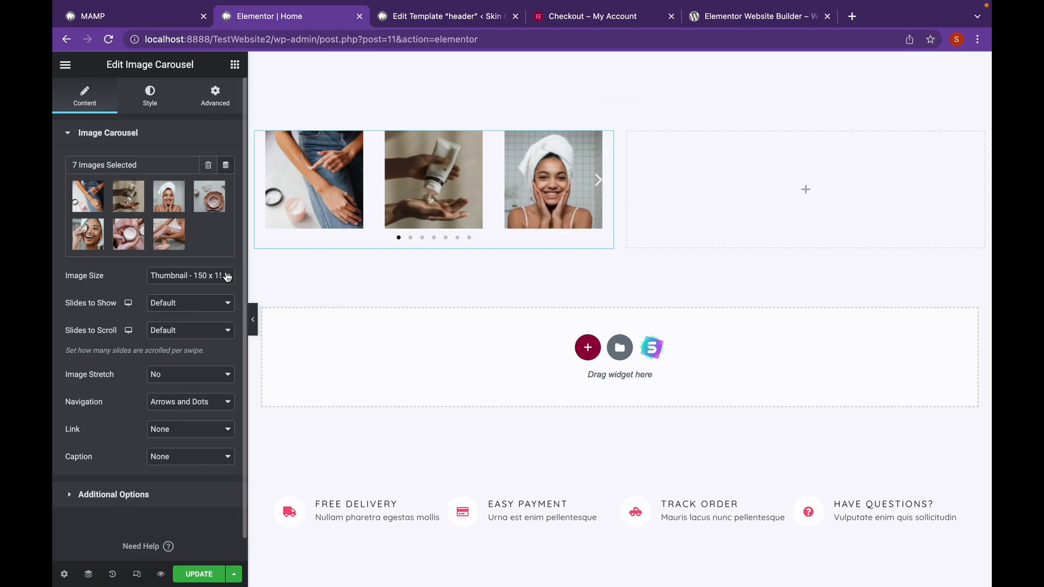
pyautogui.click(190, 275)
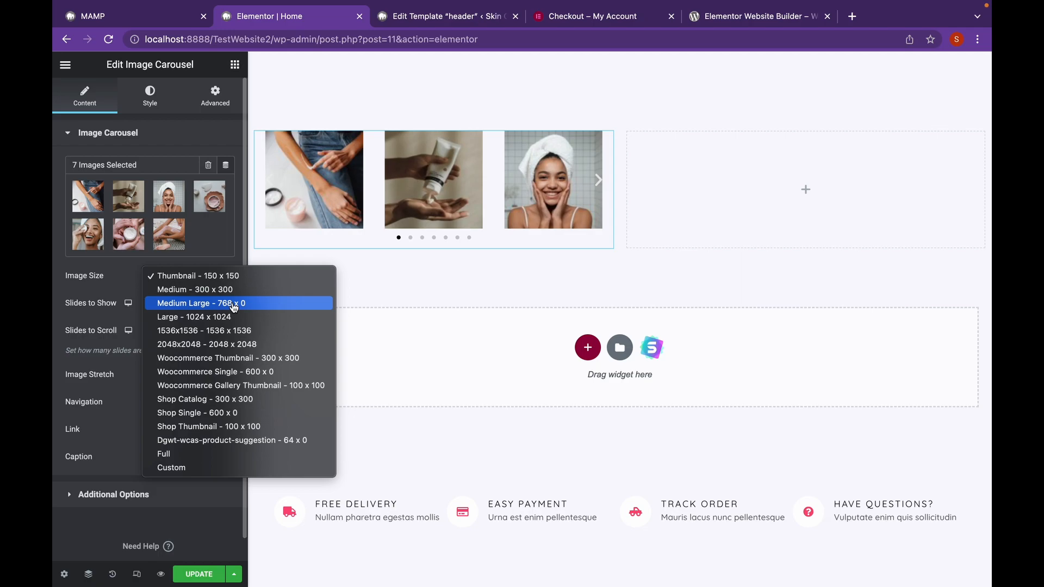
pyautogui.click(194, 317)
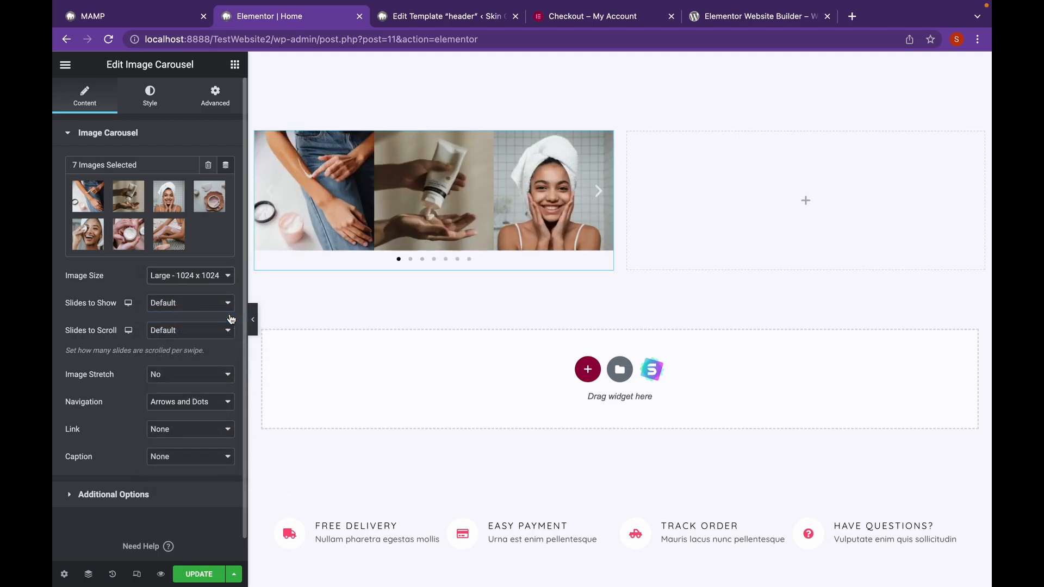
pyautogui.moveTo(137, 107)
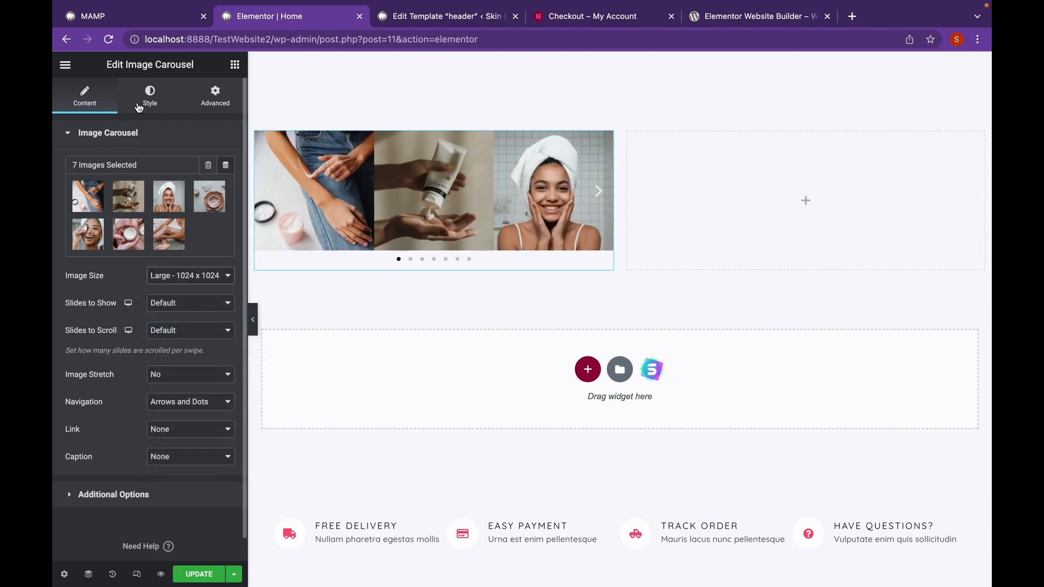
pyautogui.click(149, 95)
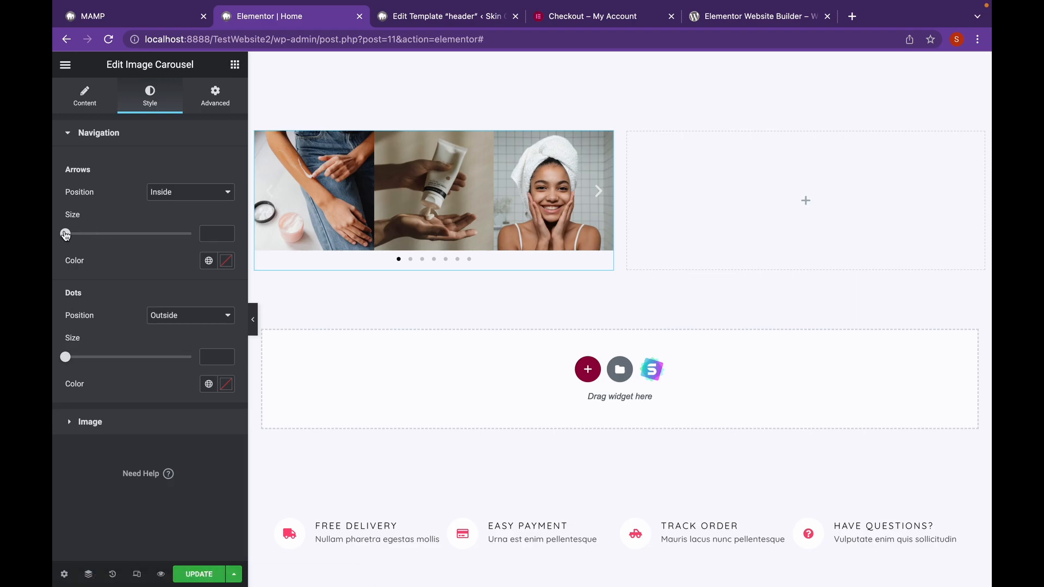
pyautogui.click(85, 95)
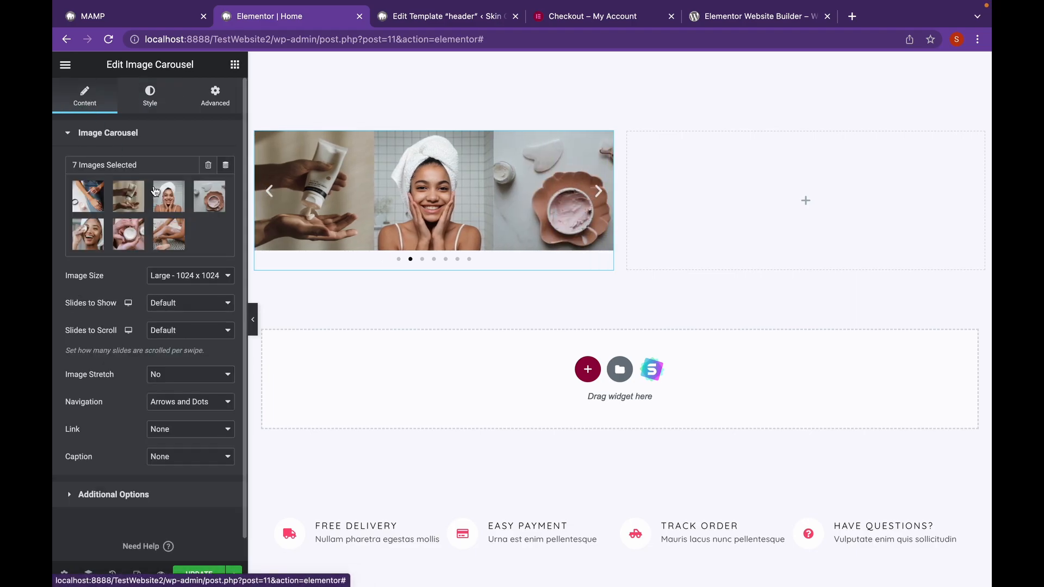
pyautogui.click(190, 275)
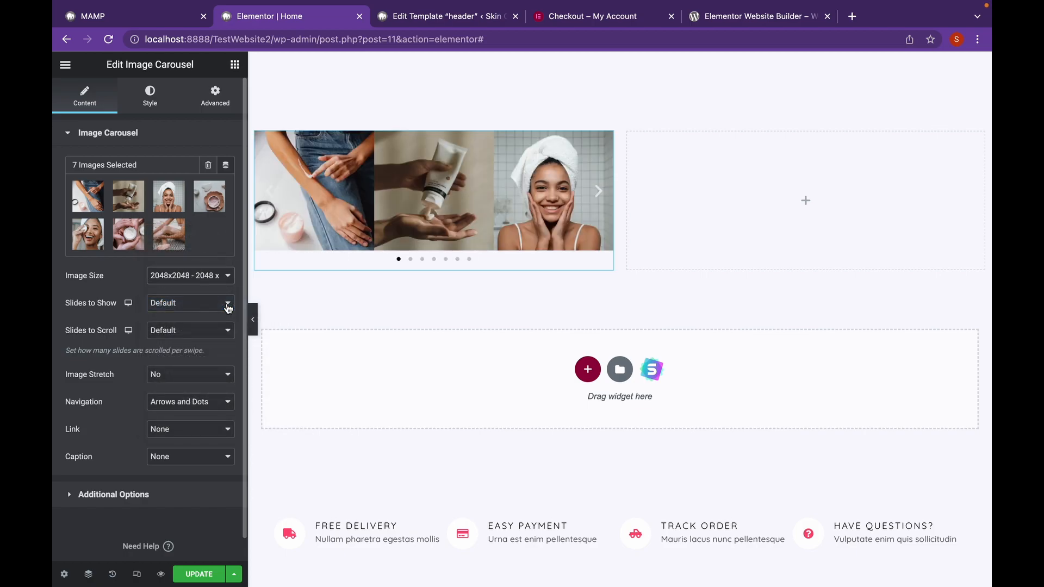
pyautogui.click(190, 275)
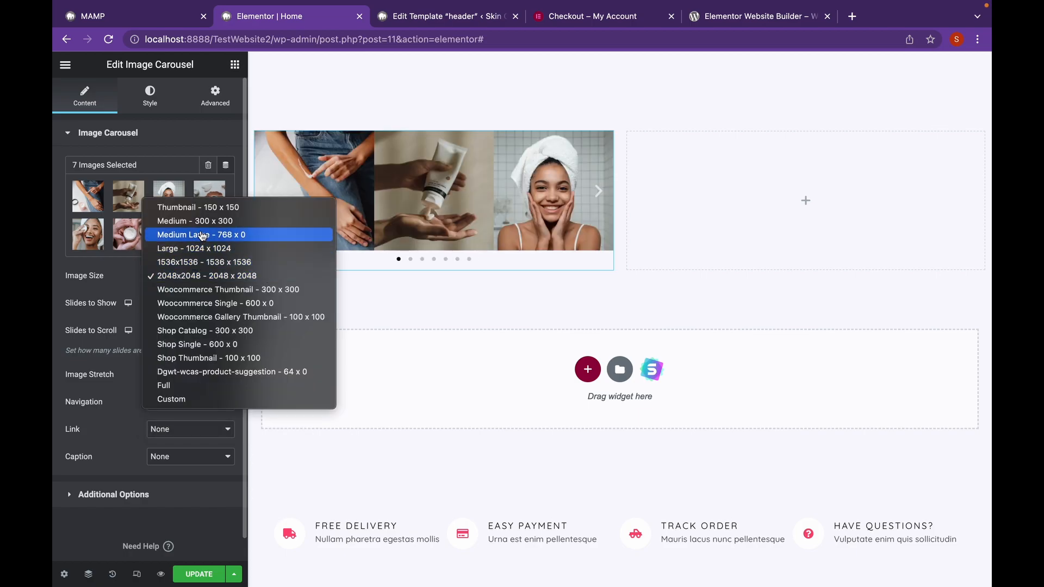
pyautogui.click(193, 249)
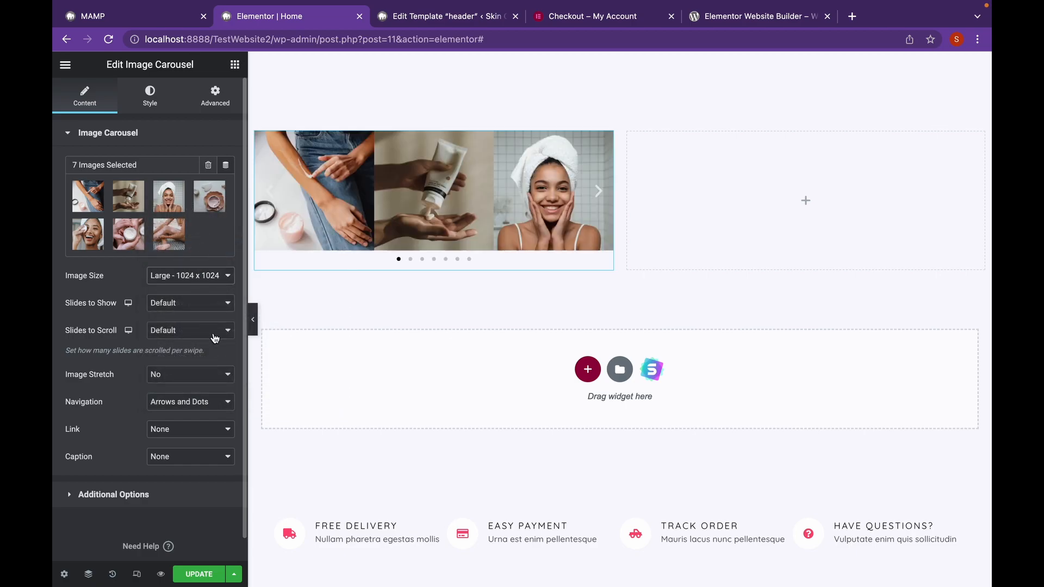
pyautogui.click(189, 330)
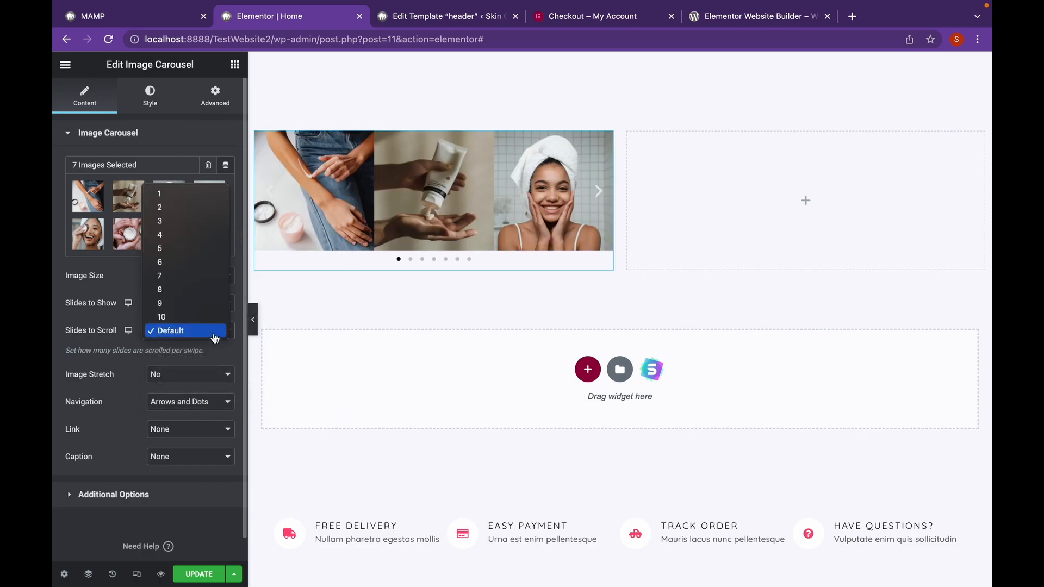
pyautogui.moveTo(109, 293)
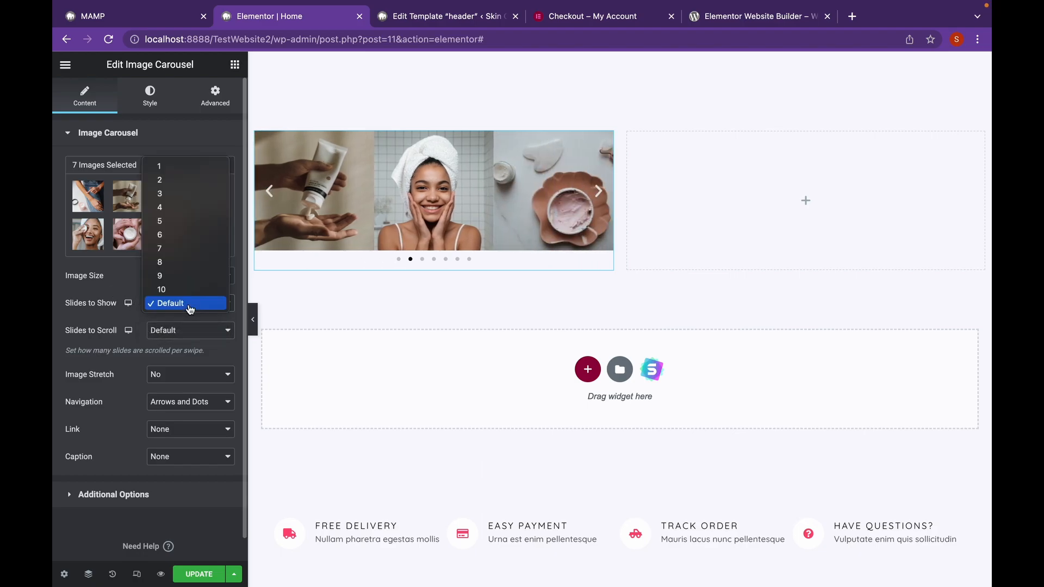
# Set Slides to Show to 1 and Navigation to None.
pyautogui.click(159, 165)
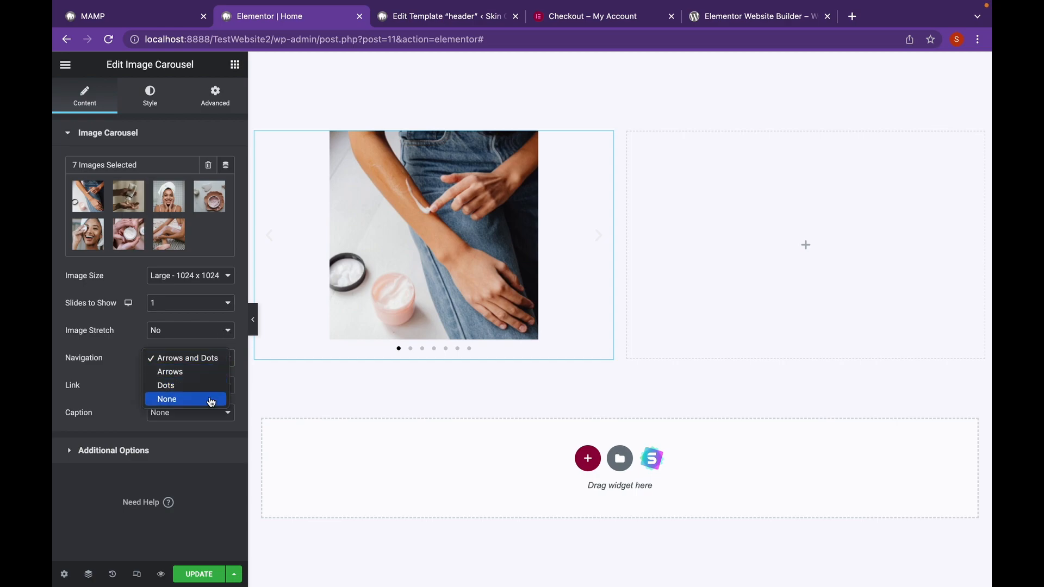
pyautogui.click(166, 398)
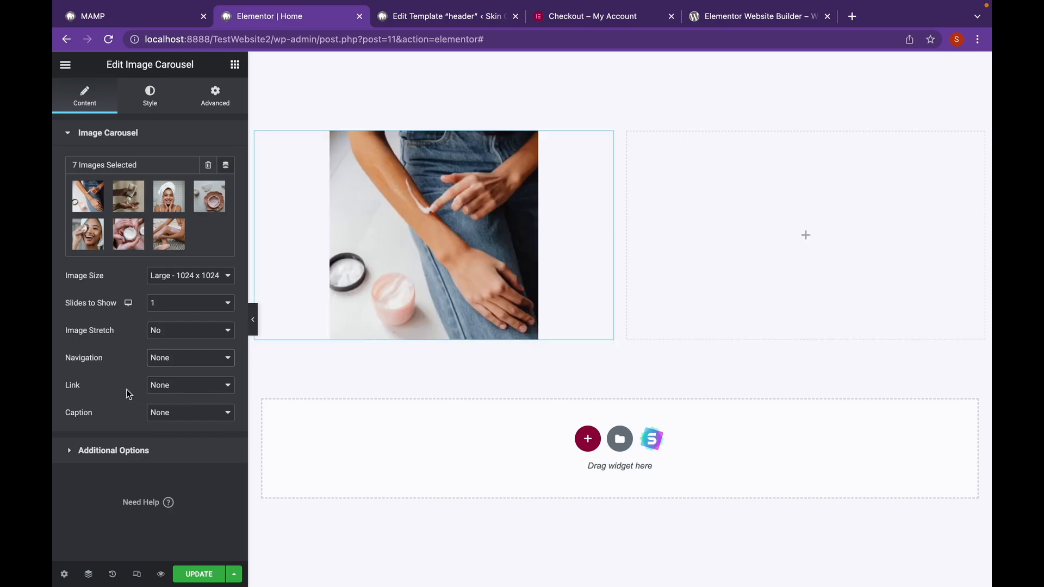
pyautogui.click(113, 450)
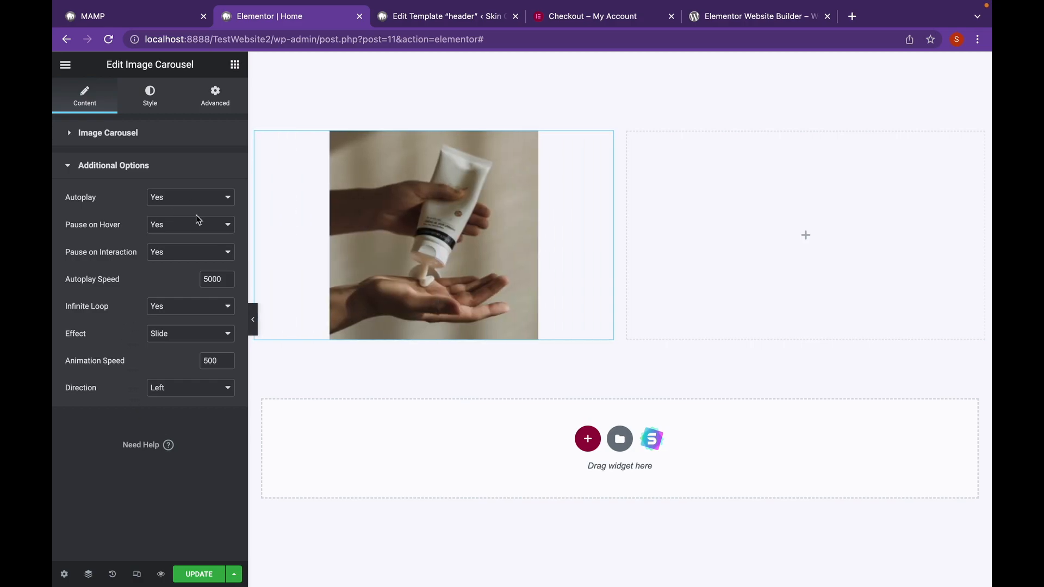
# Disable Pause on Hover and Interaction, set Autoplay Speed 500 and Effect Fade.
pyautogui.click(190, 224)
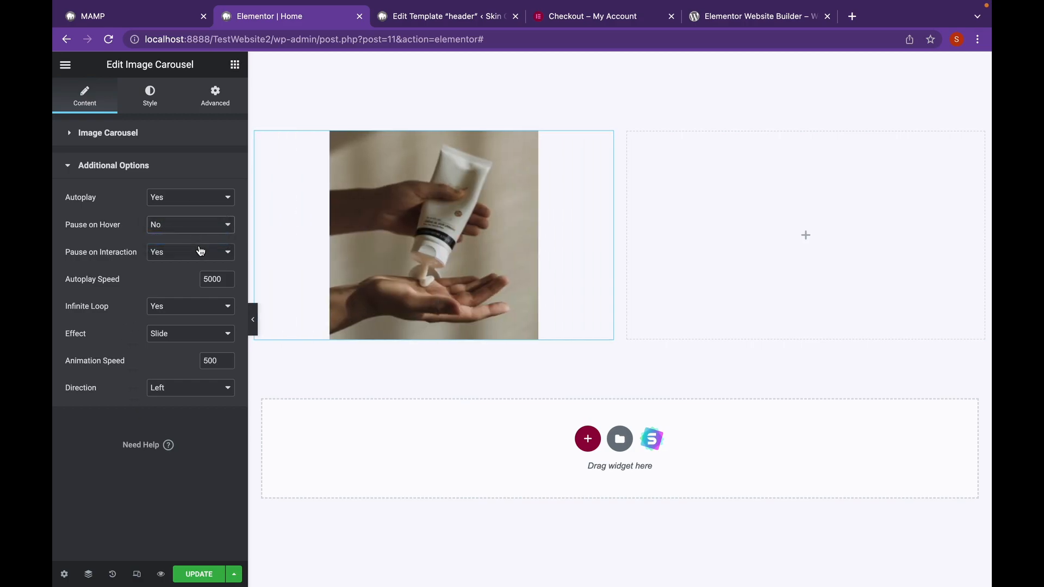
pyautogui.click(190, 251)
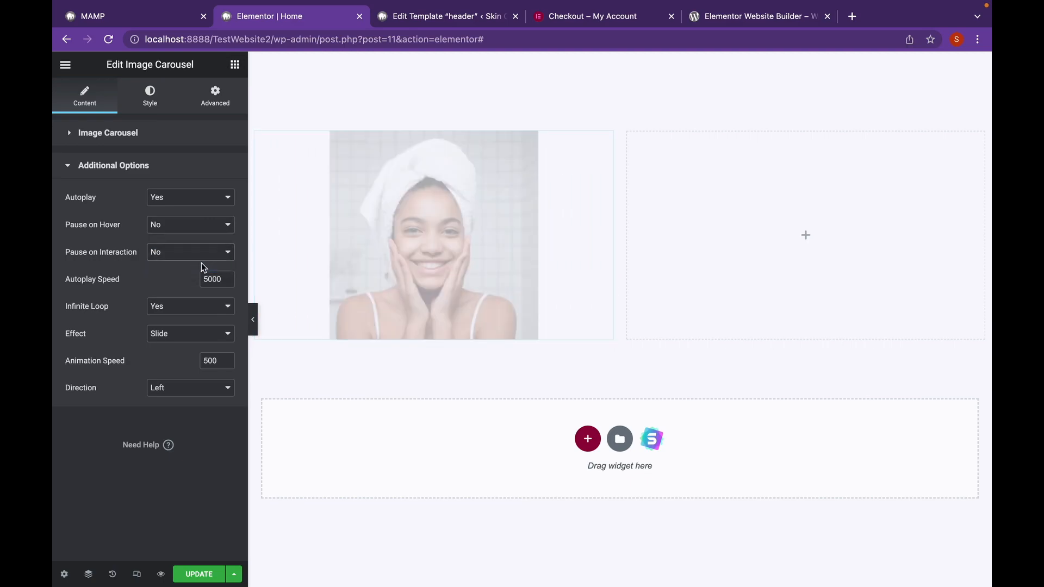
pyautogui.tripleClick(211, 279)
pyautogui.write('500')
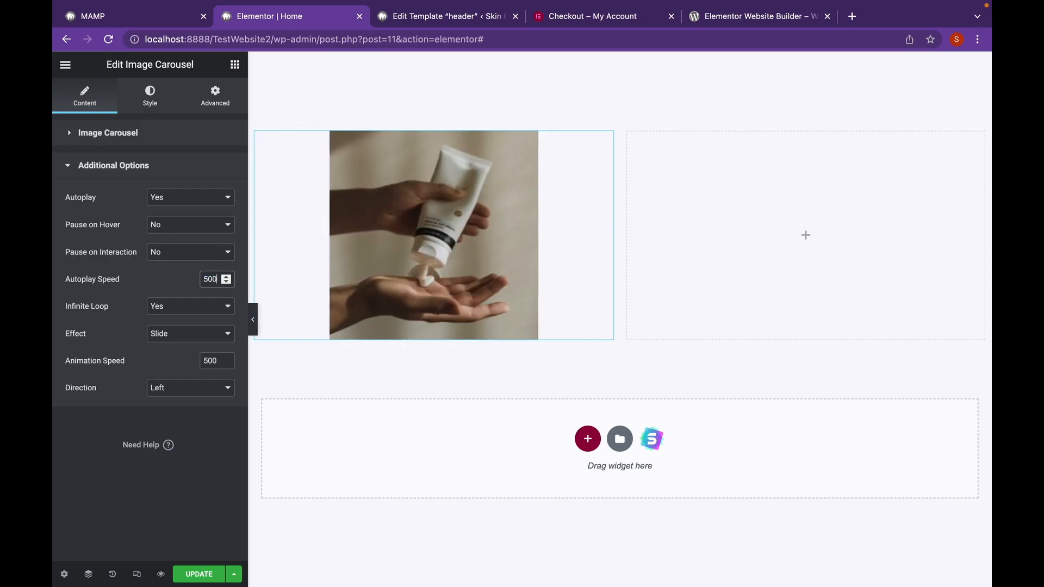
pyautogui.click(189, 333)
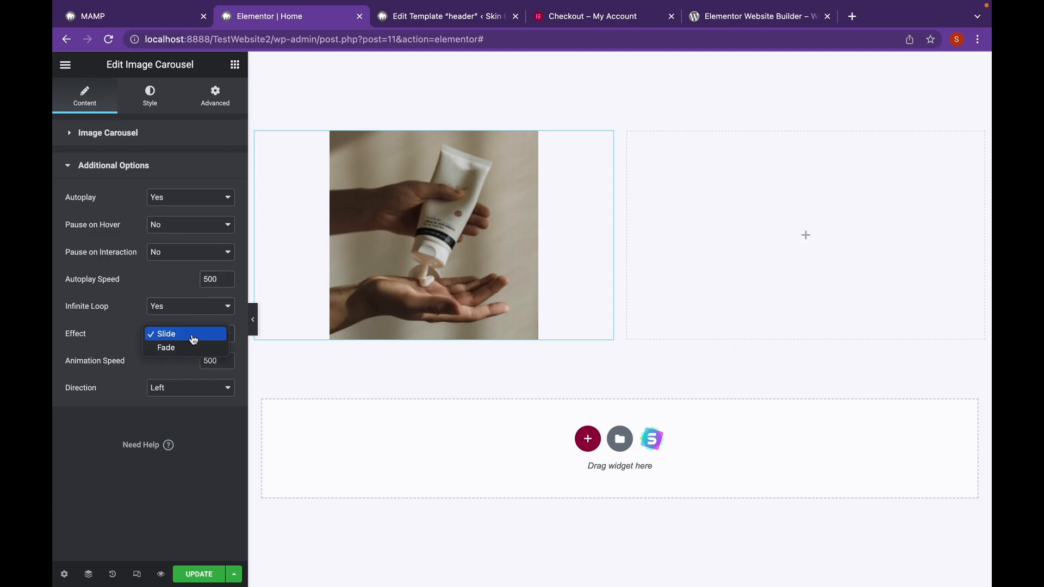
pyautogui.click(166, 347)
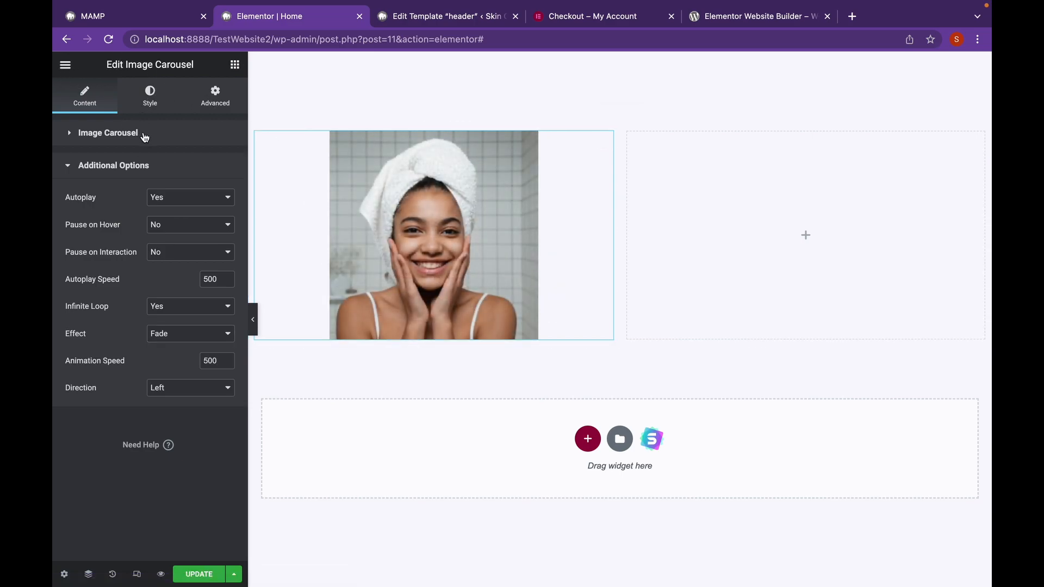
pyautogui.click(107, 133)
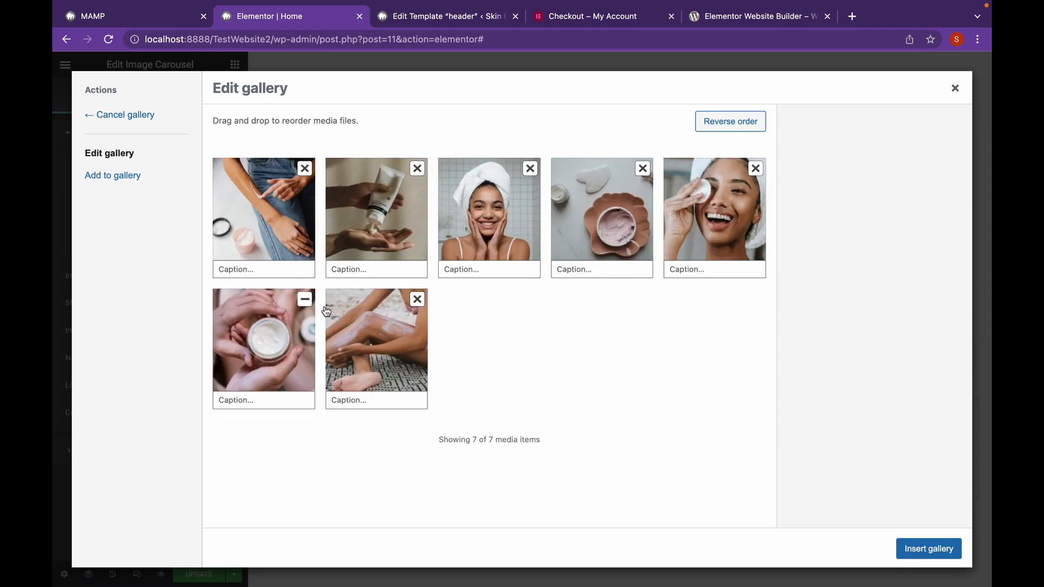
pyautogui.moveTo(411, 306)
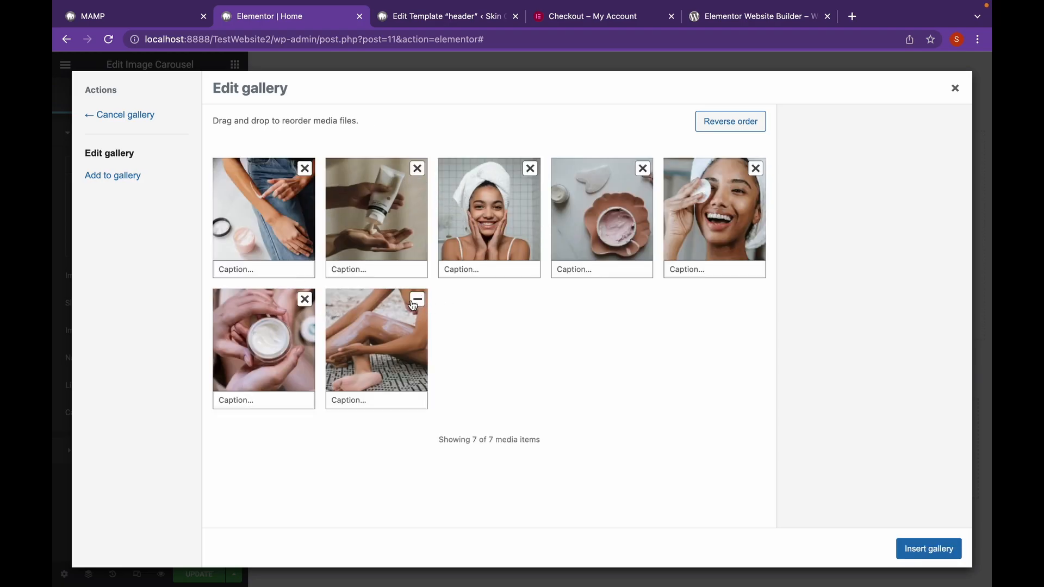
# Remove the last two photos from the gallery and insert the remaining five images.
pyautogui.click(417, 299)
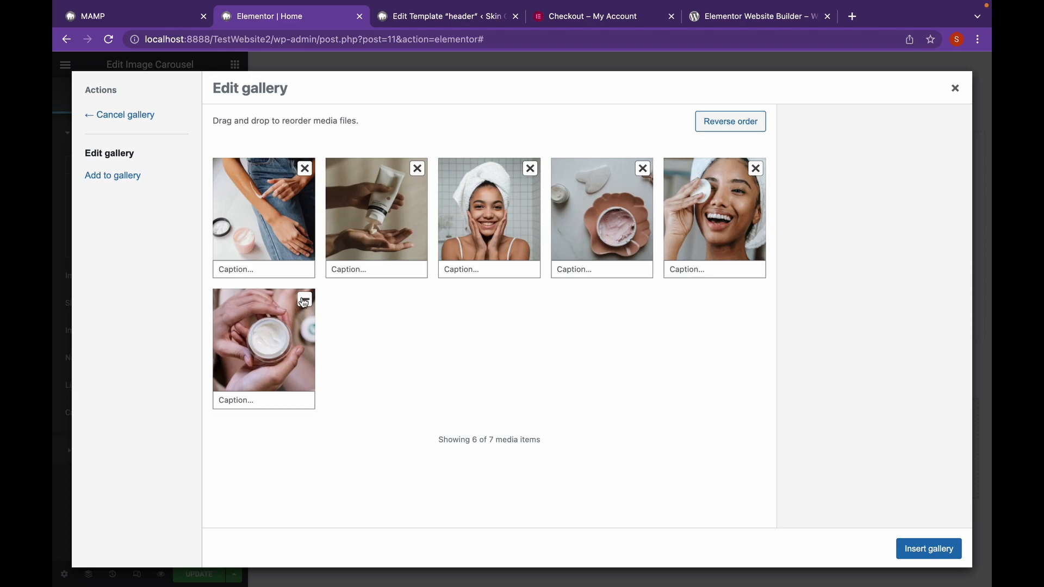
pyautogui.click(305, 299)
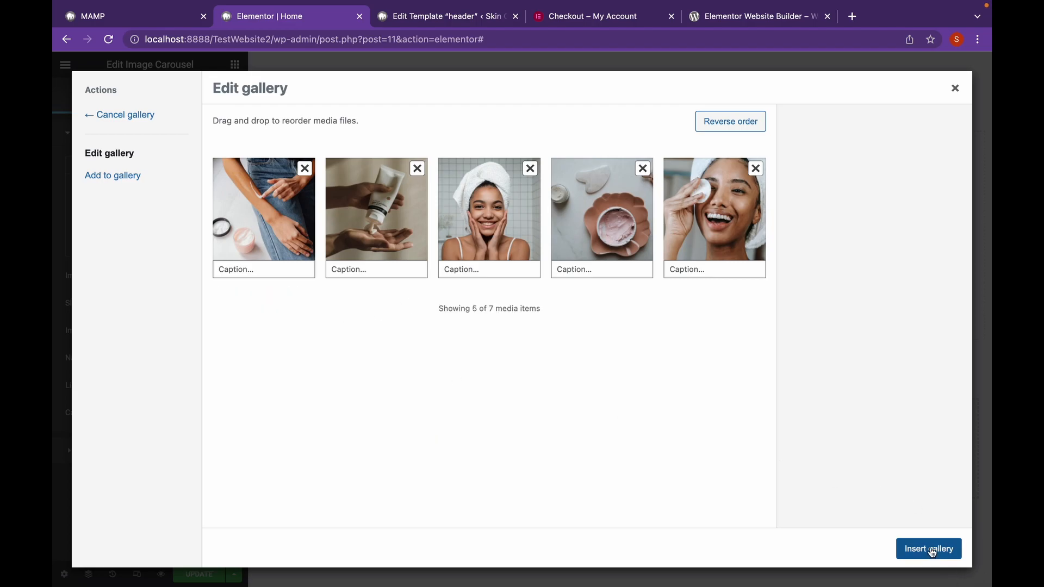
pyautogui.click(928, 548)
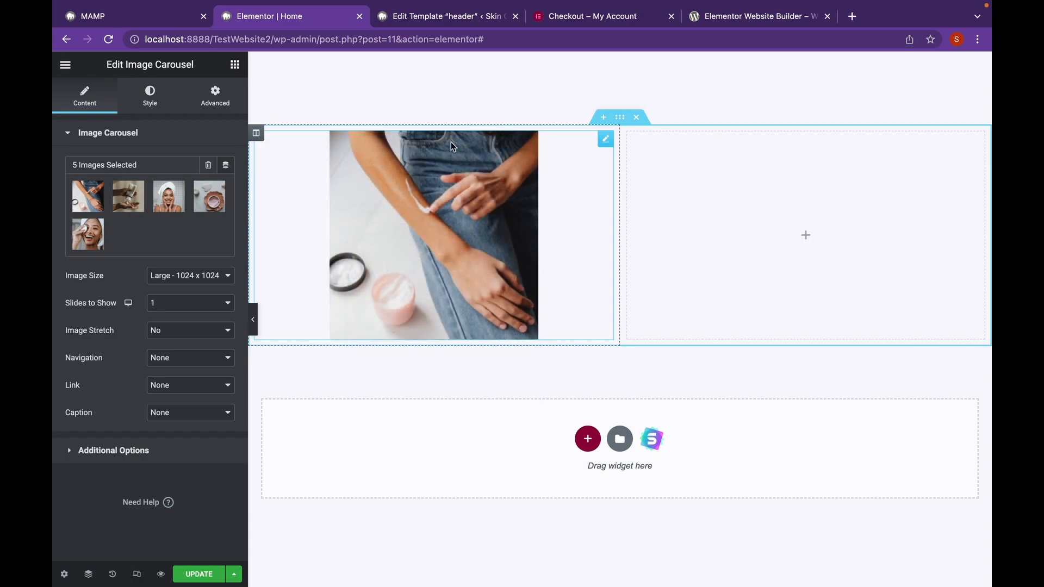
# Round the carousel image corners with a linked 40 px border radius in the Style tab.
pyautogui.click(149, 95)
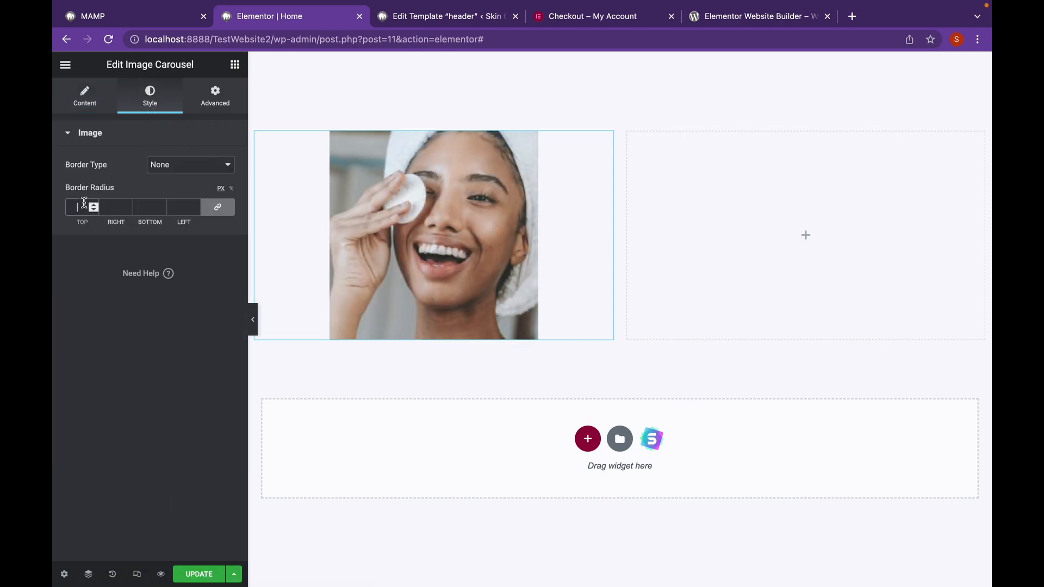
pyautogui.write('20')
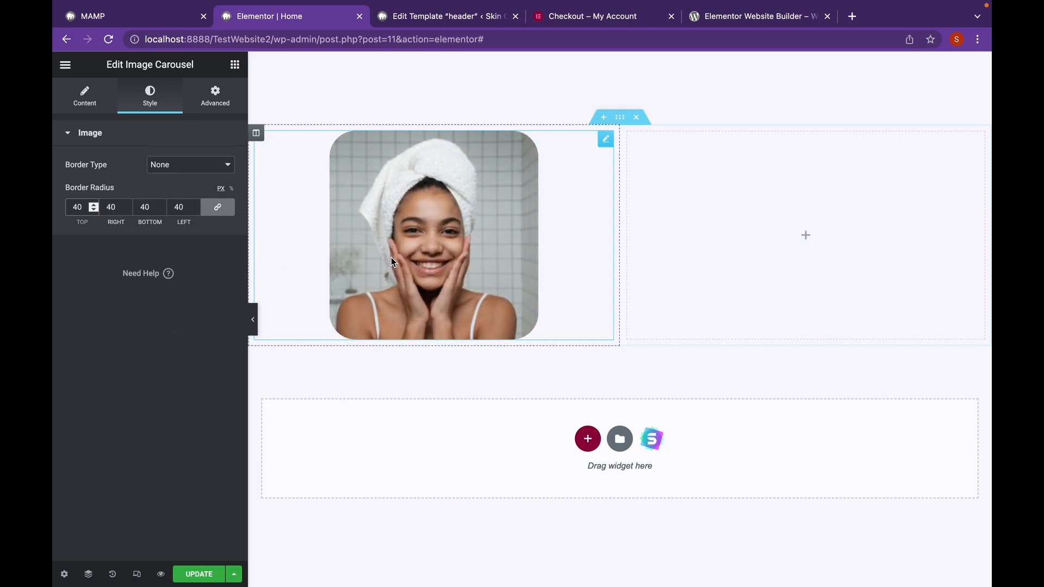
pyautogui.scroll(-3)
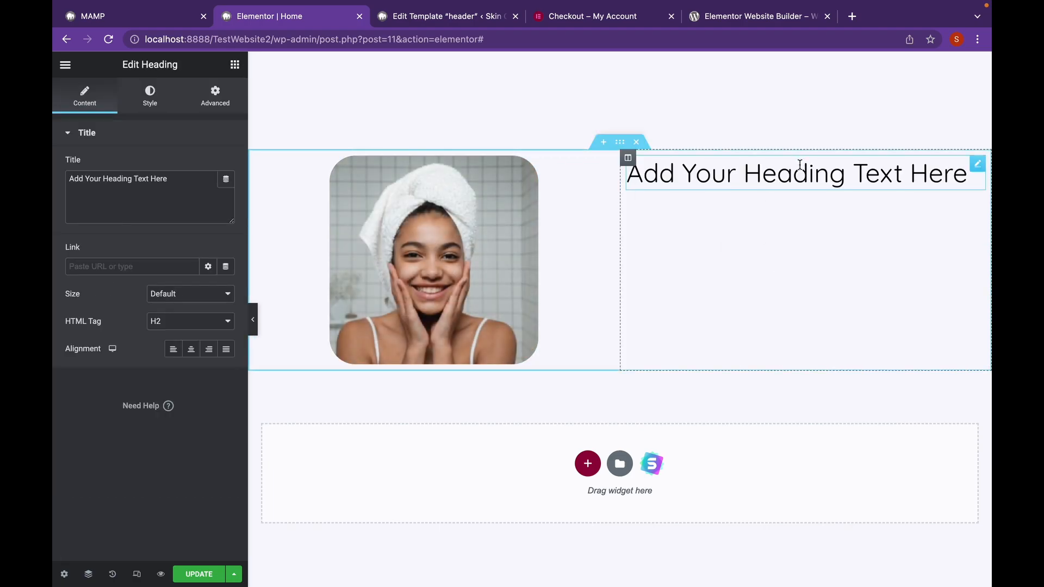
# Select the heading's placeholder text 'Add Your Heading Text Here' directly on the page.
pyautogui.click(765, 173)
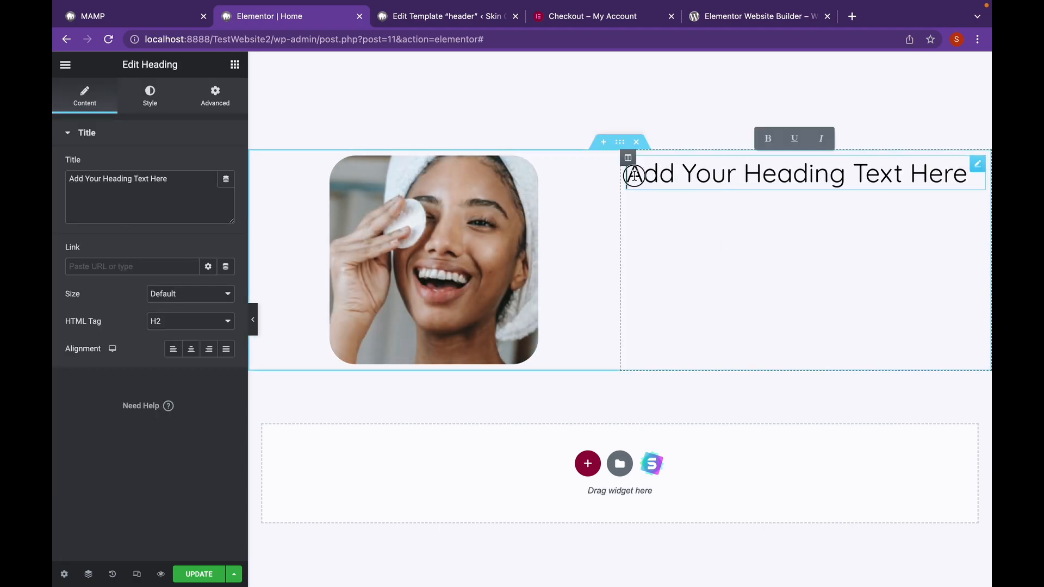
pyautogui.tripleClick(796, 173)
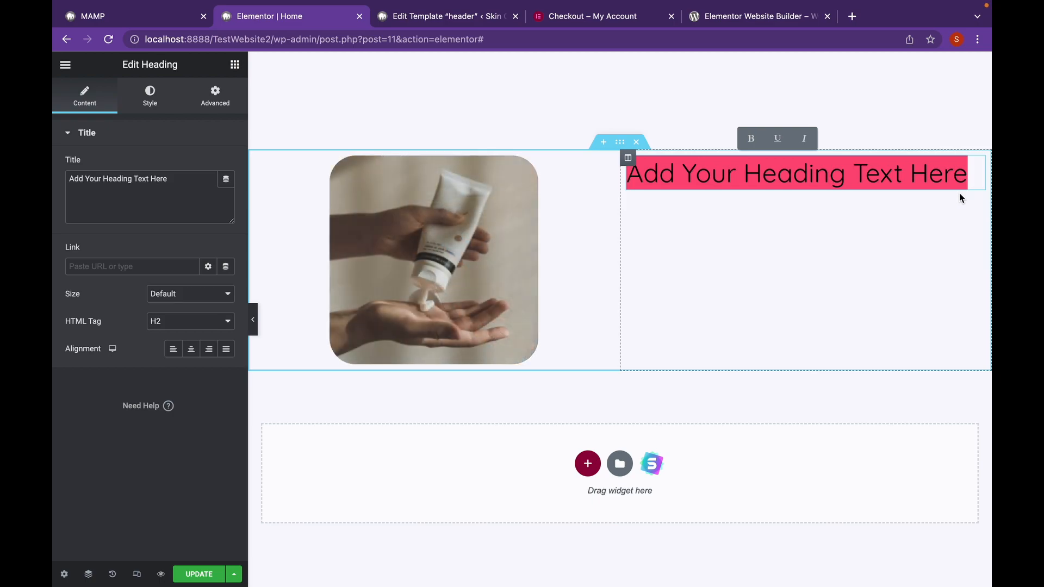